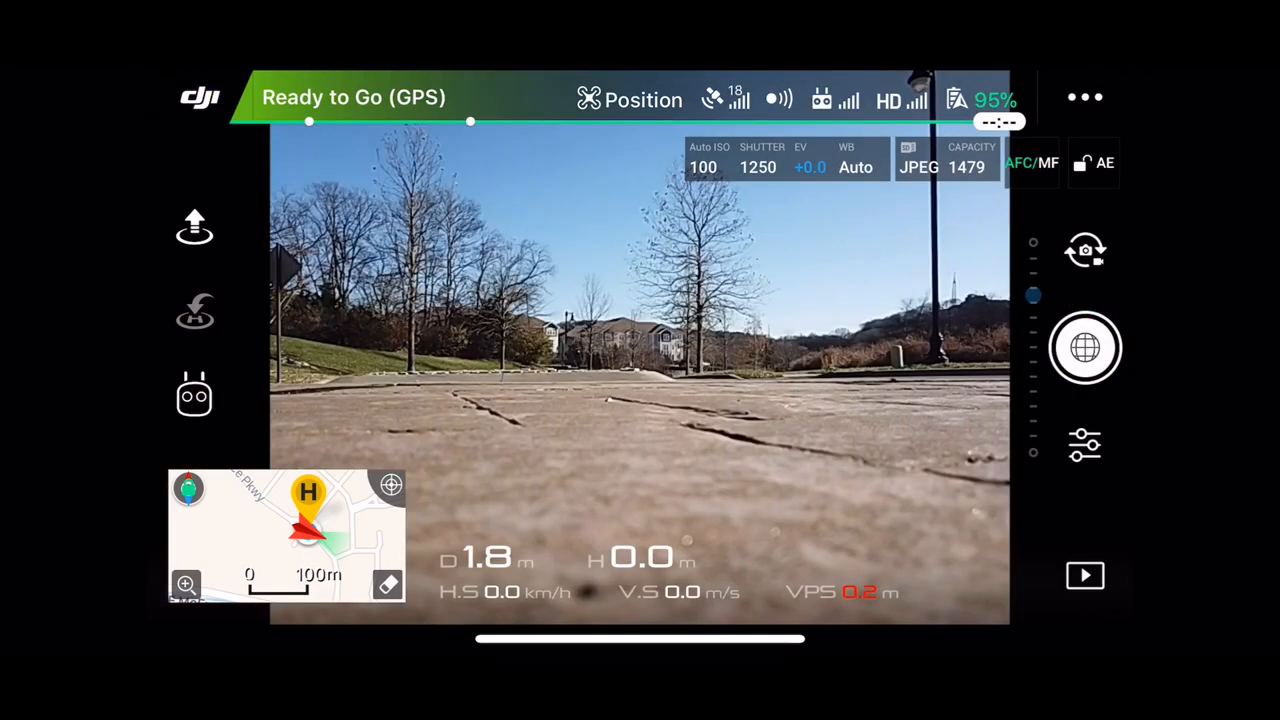
Switch the camera to Pano Sphere mode, focus on the scene, and call up takeoff confirmation
click(1085, 445)
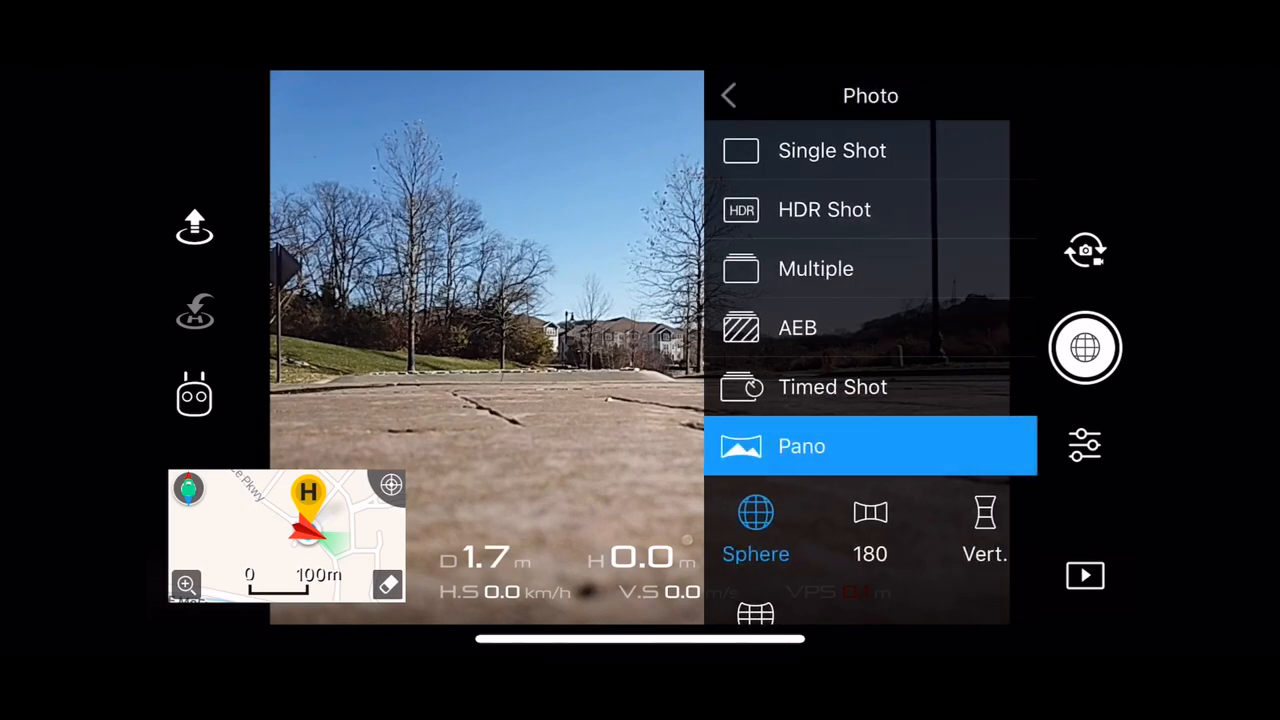
click(729, 95)
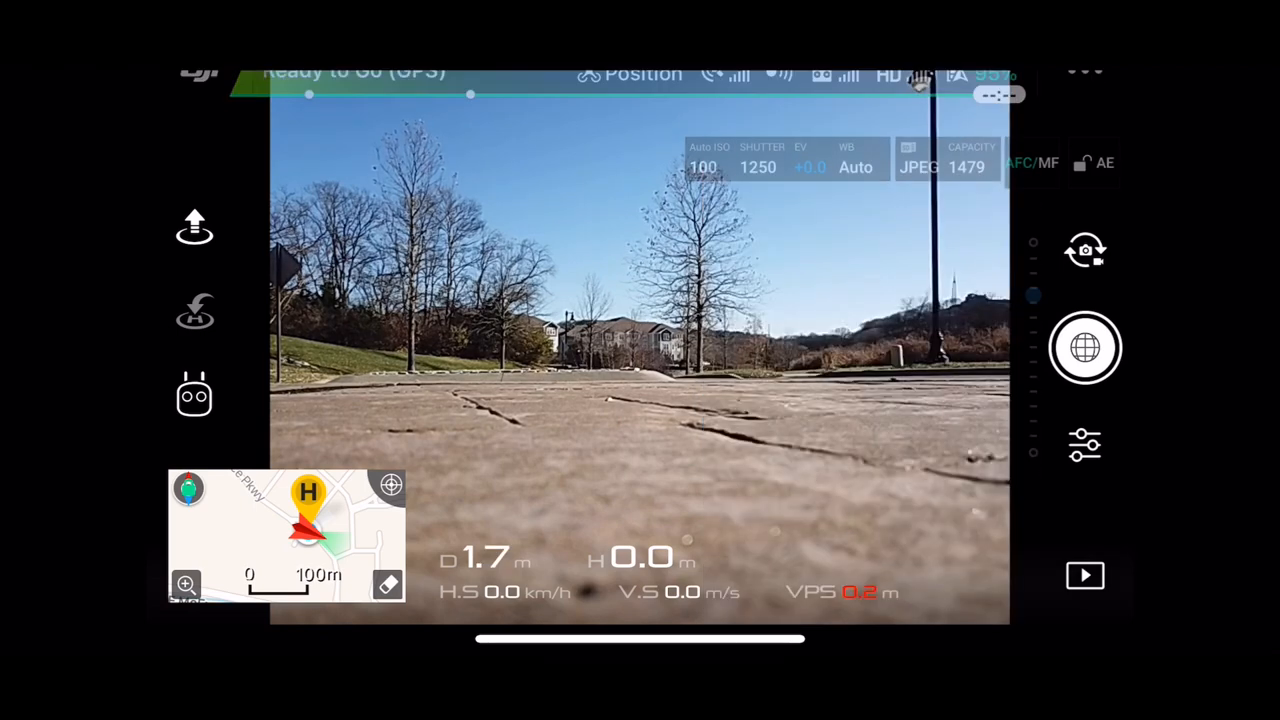
click(640, 355)
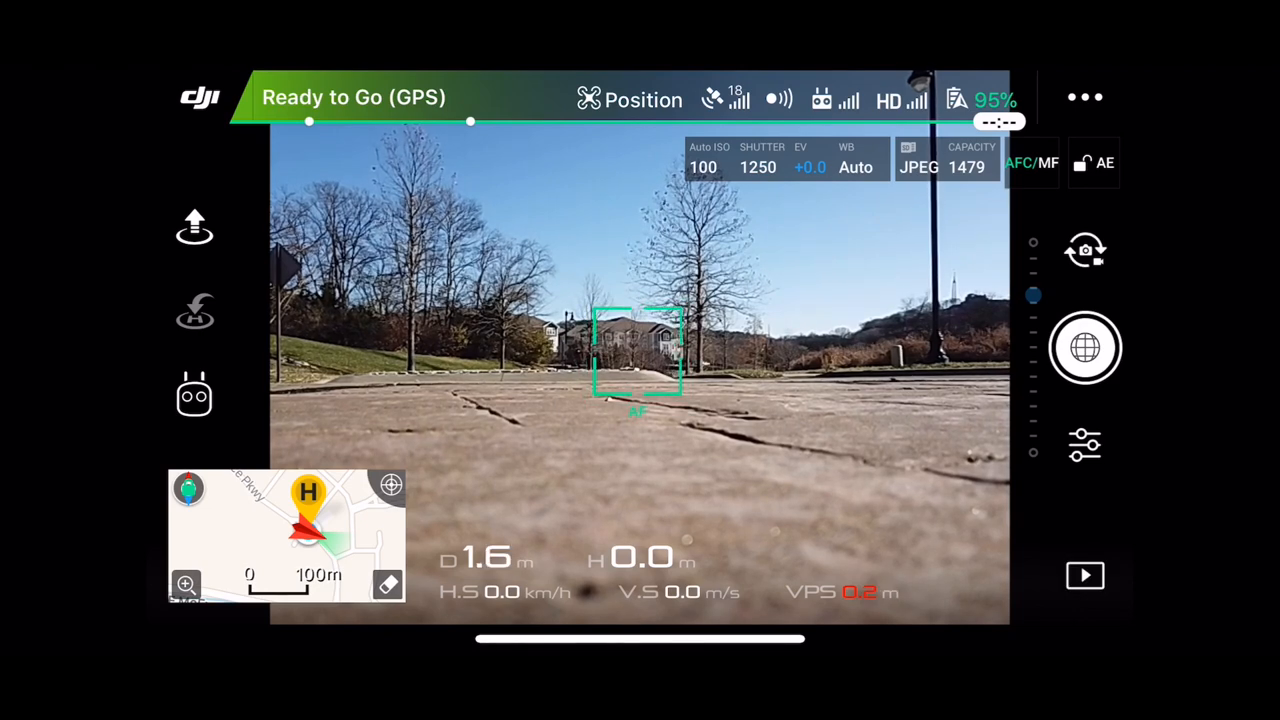
click(194, 227)
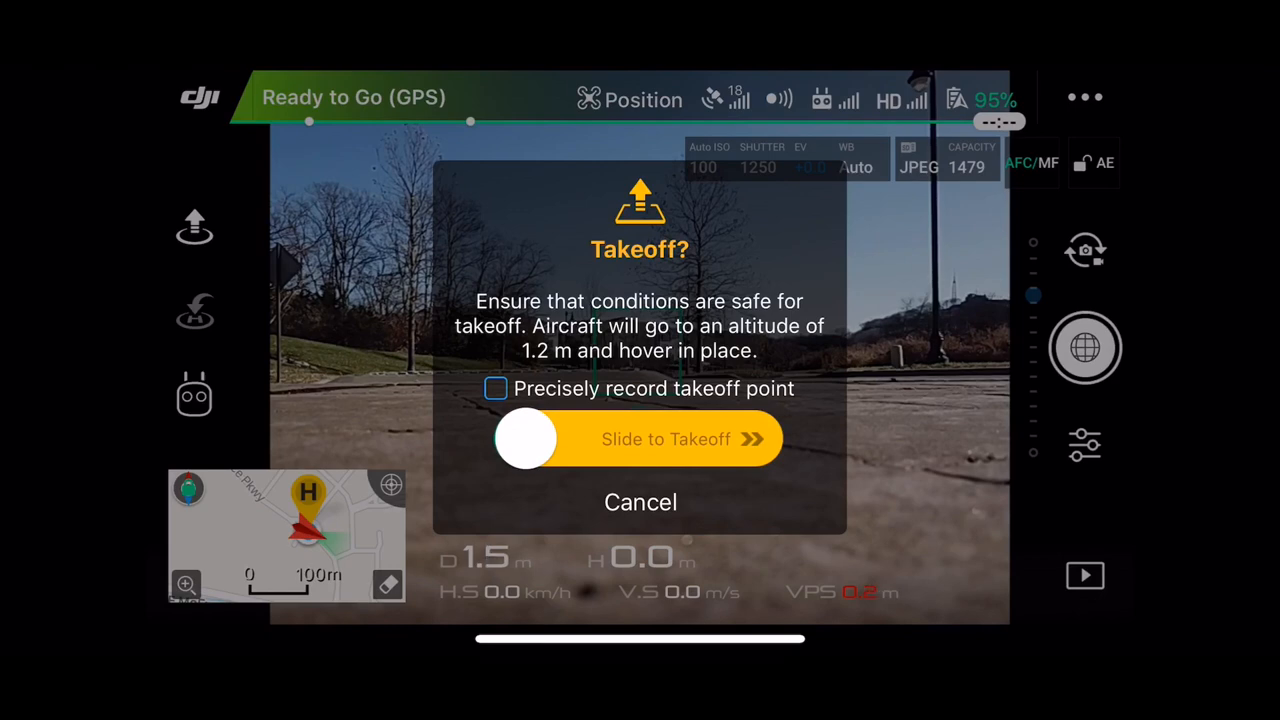
Confirm takeoff so the drone climbs to about 16 m with the gimbal pointing down
click(495, 388)
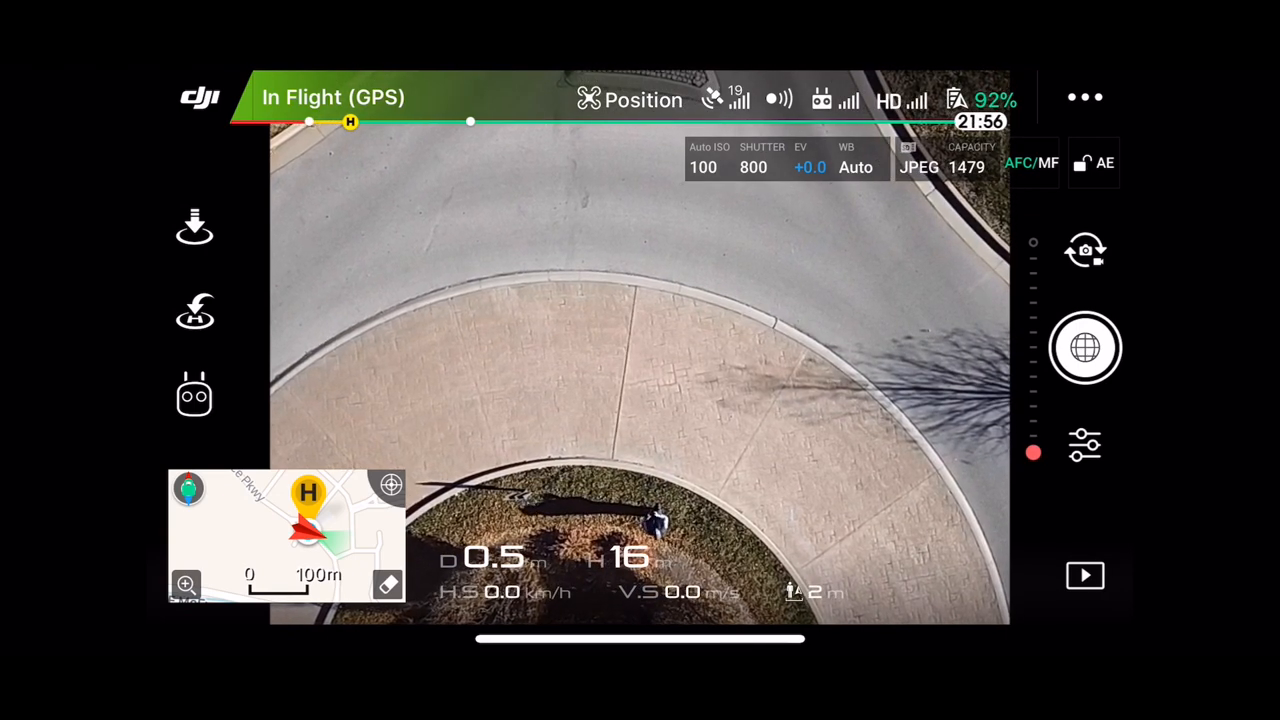
Press the shutter to begin the 34-shot sphere panorama
click(639, 348)
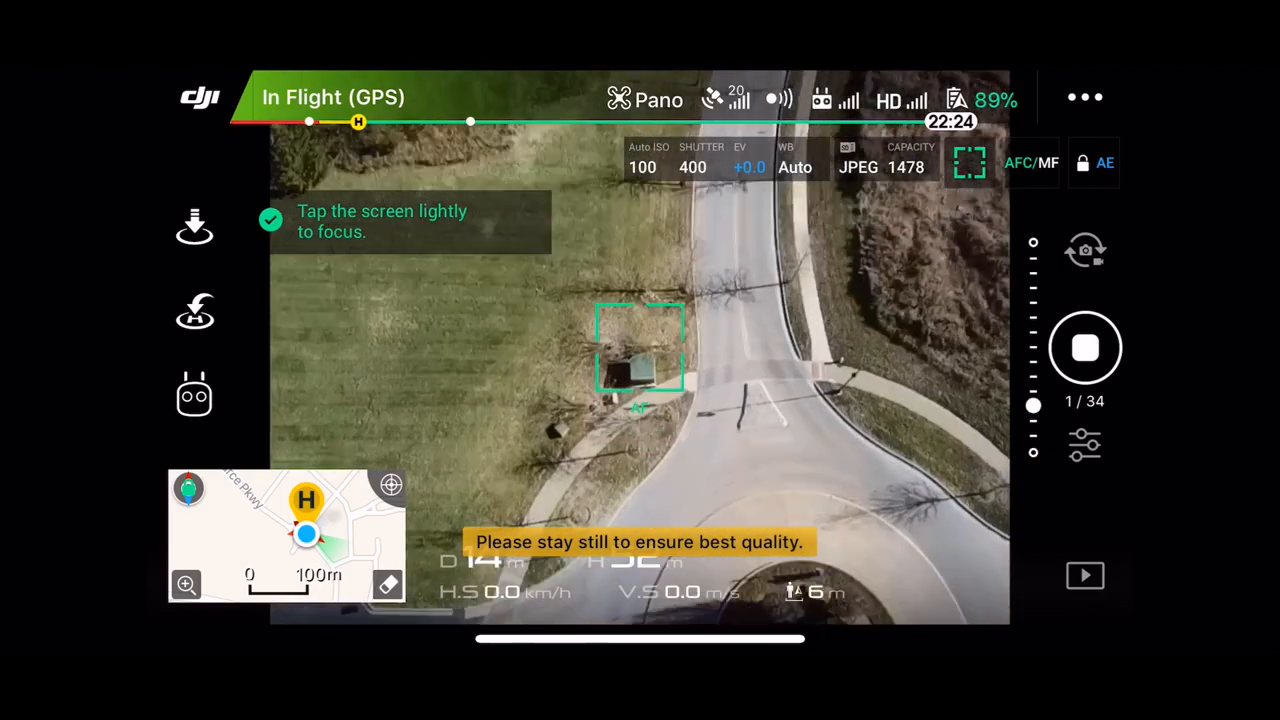
Keep the drone hovering while the sphere panorama shoots continue
click(1085, 347)
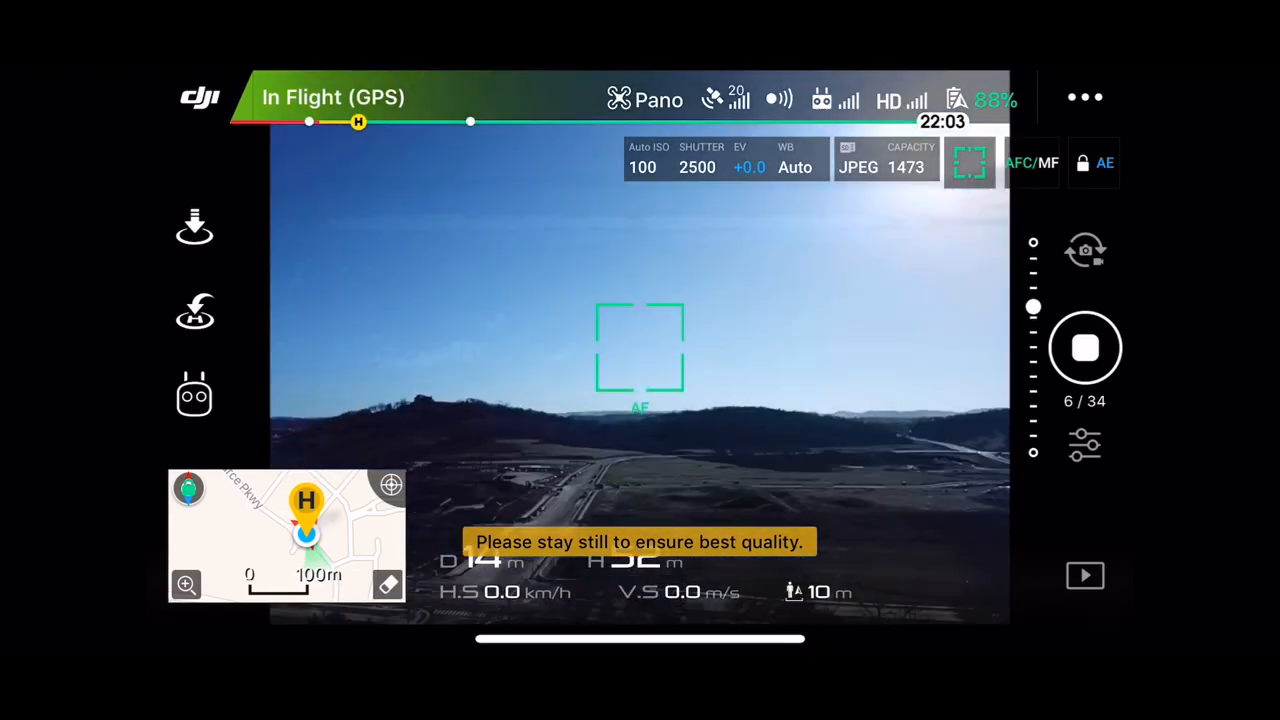
click(1085, 347)
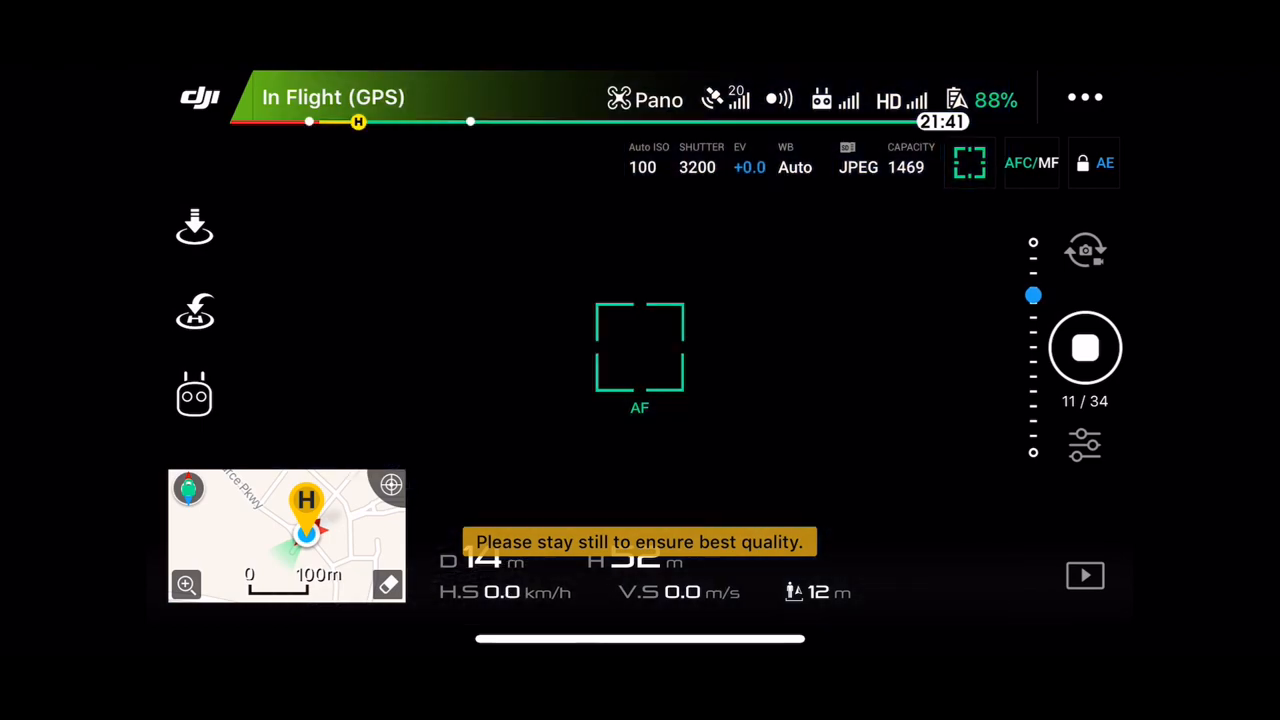
click(1085, 347)
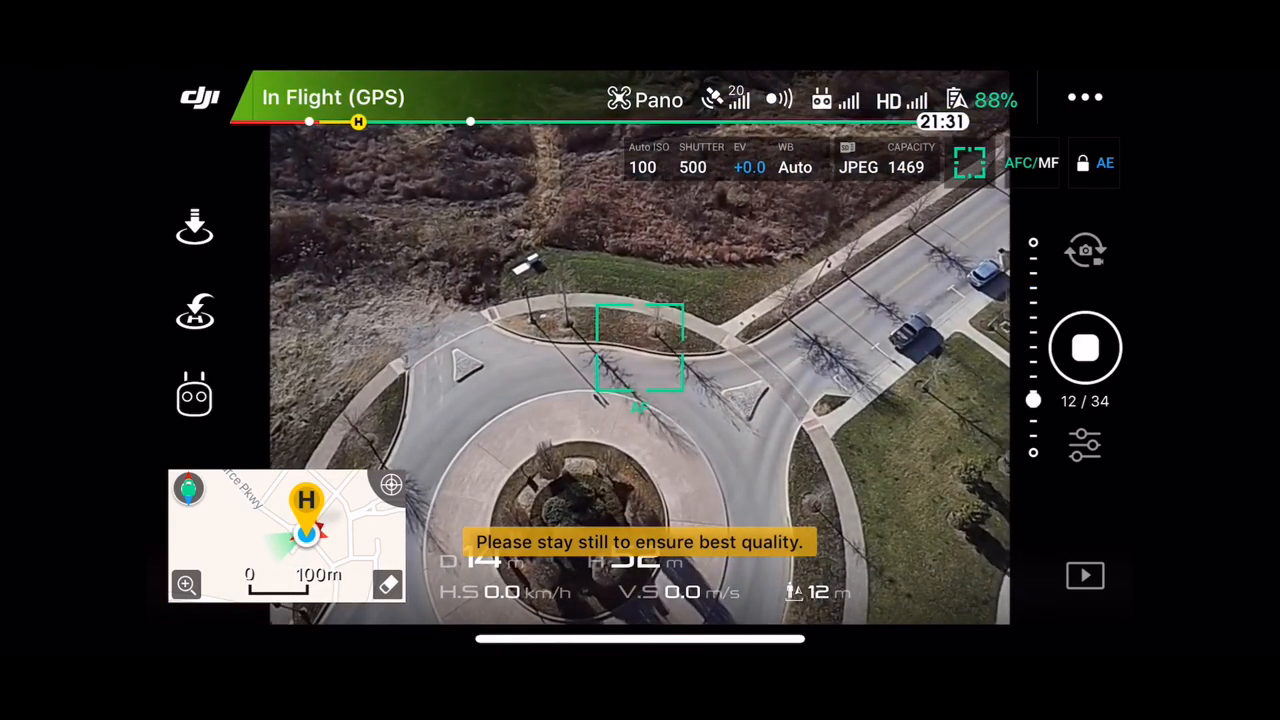
click(1085, 347)
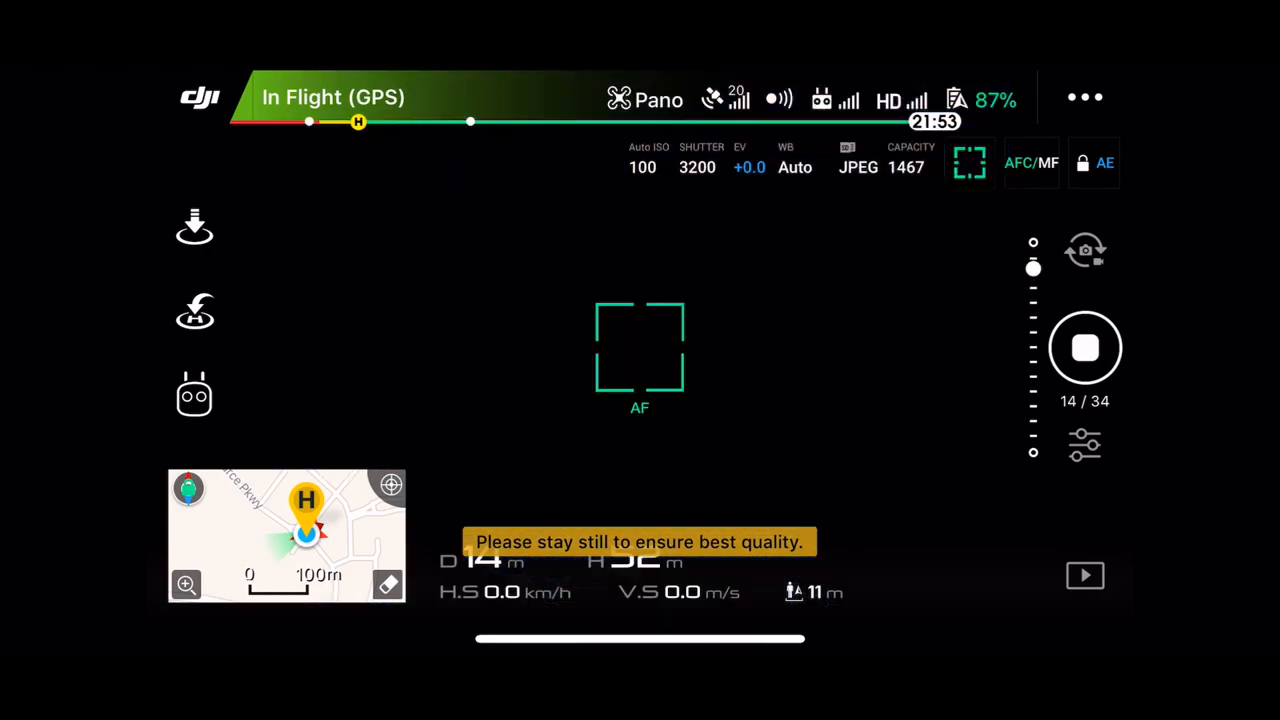
click(1085, 347)
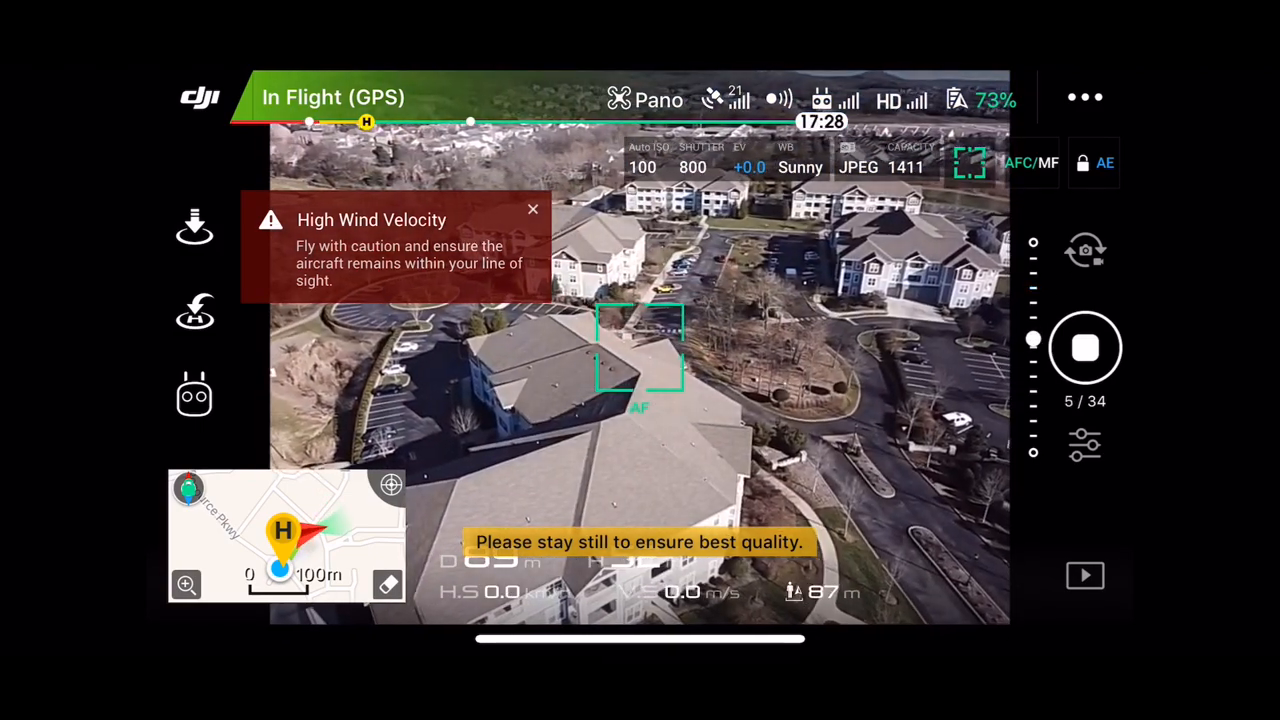
Finish the panorama, then bring the drone back and land it
click(1085, 347)
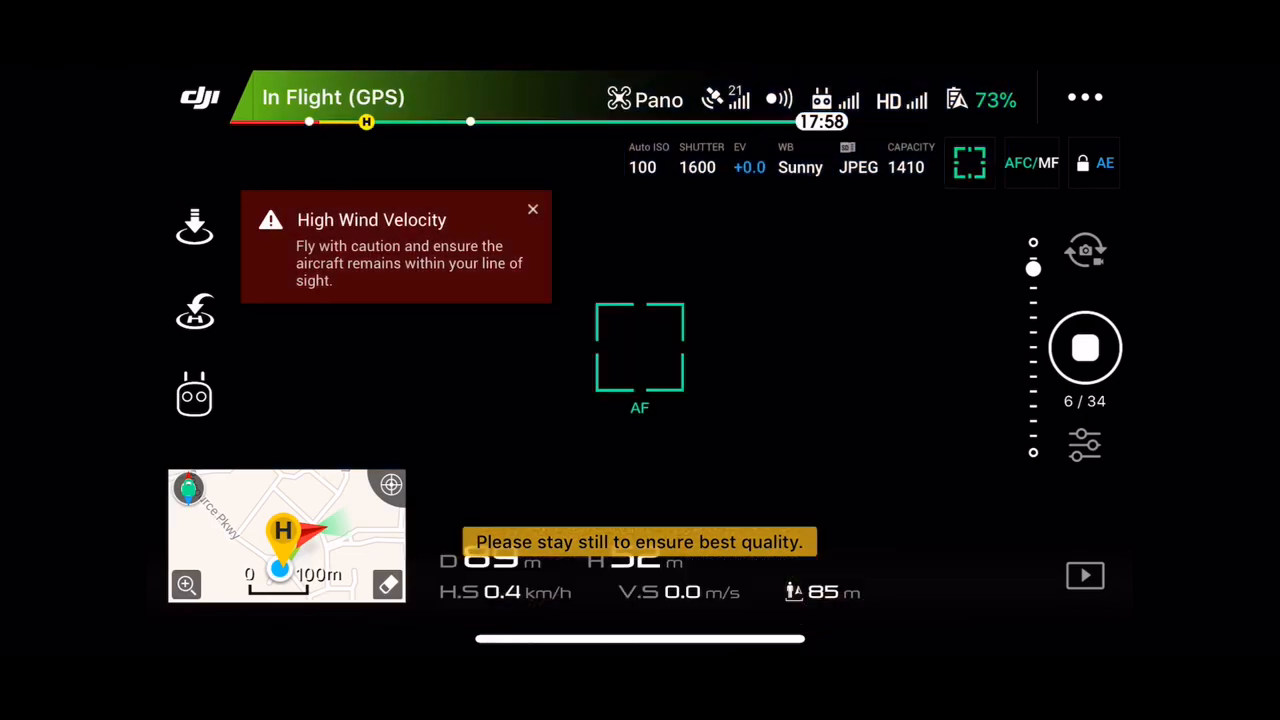
click(1085, 347)
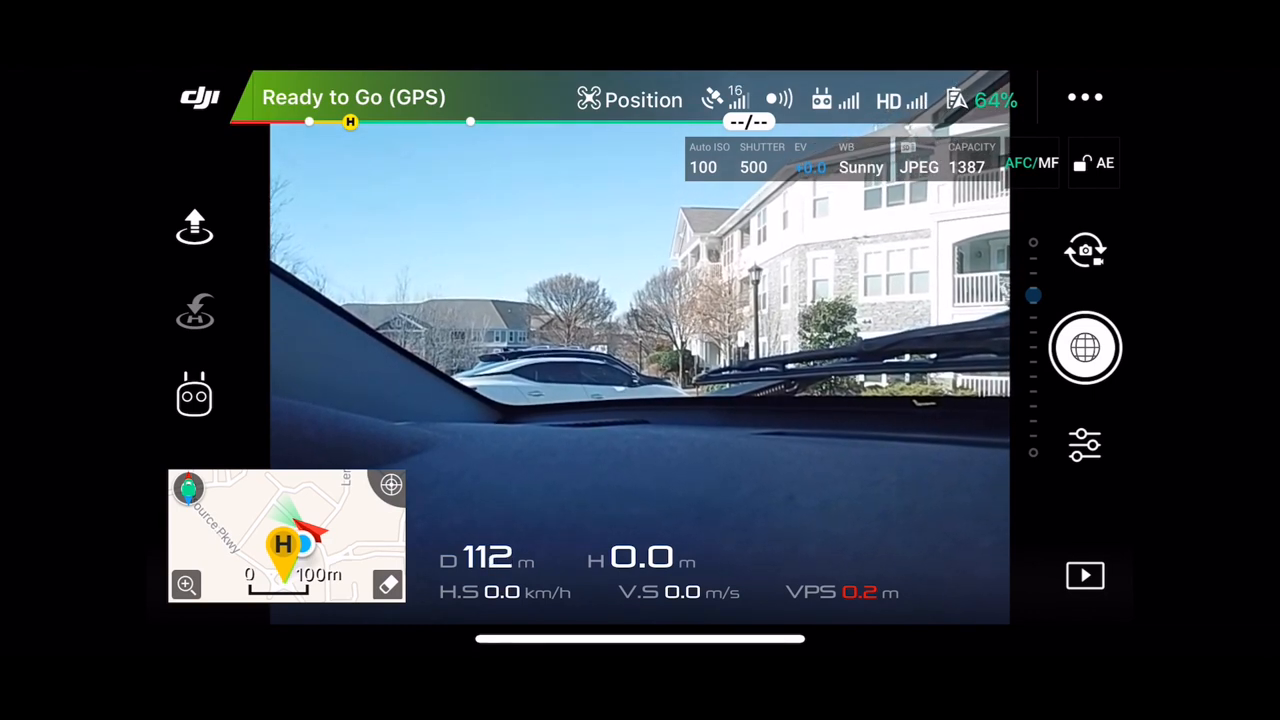
Open Playback and view the second of three captured sphere panoramas
click(1085, 575)
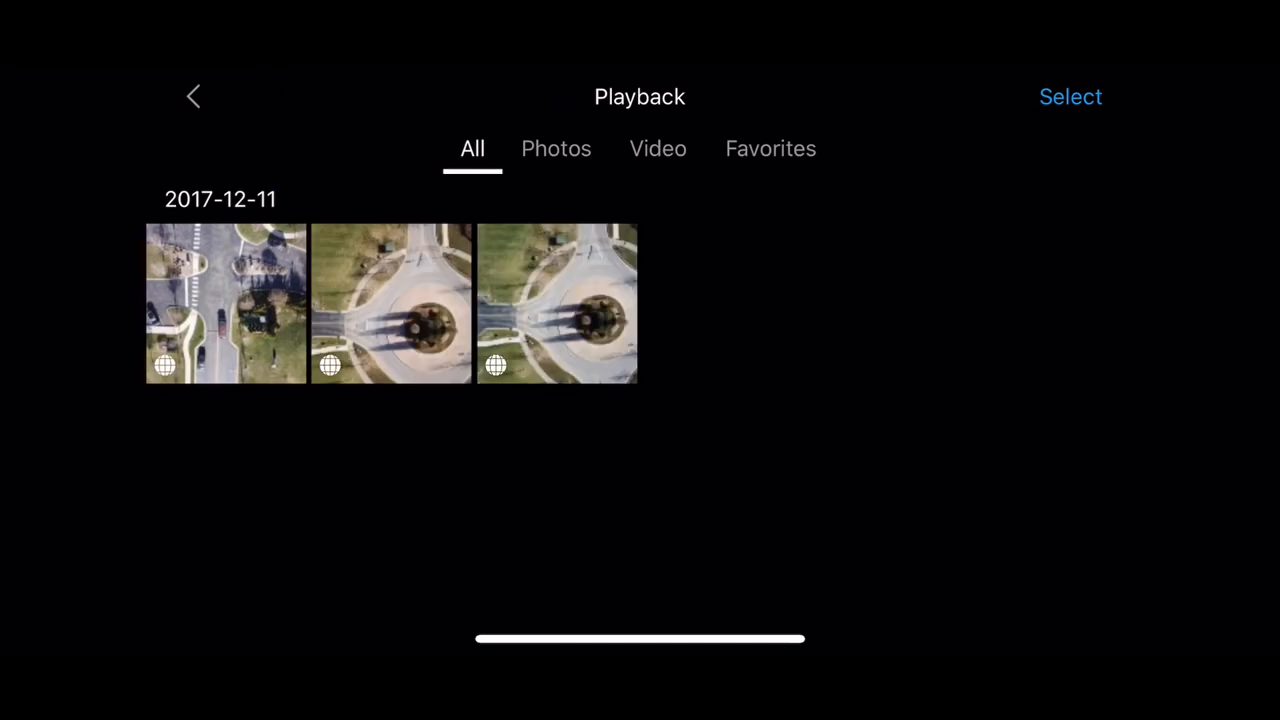
click(391, 303)
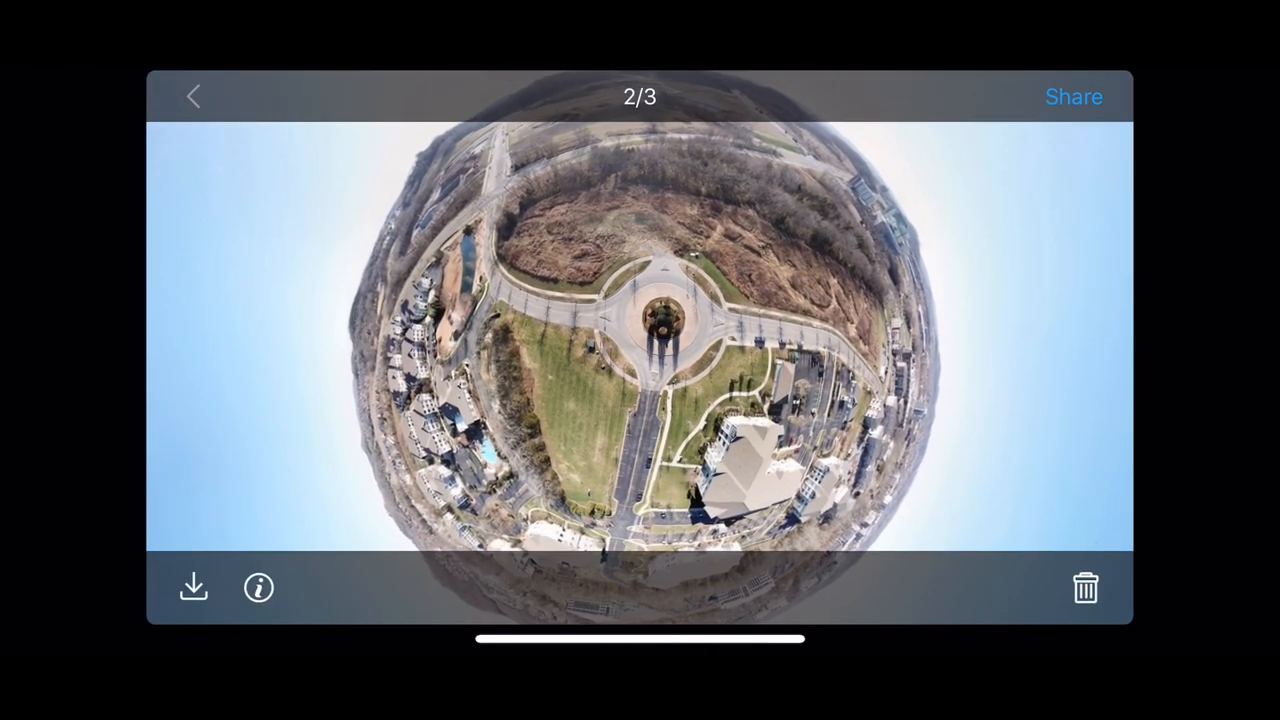
Share the panorama to Theta+, opening it as a mirror-ball view
click(192, 587)
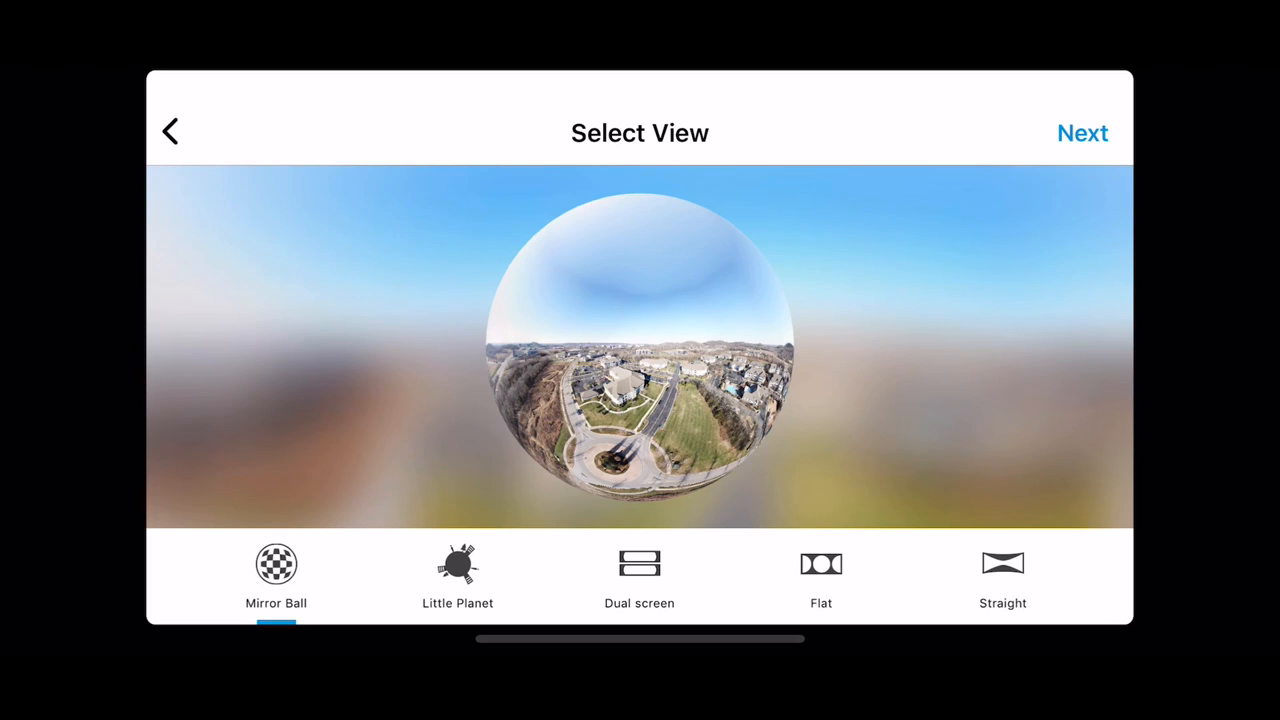
Render the panorama as a Little Planet and continue to the Cropped Image output type
click(457, 575)
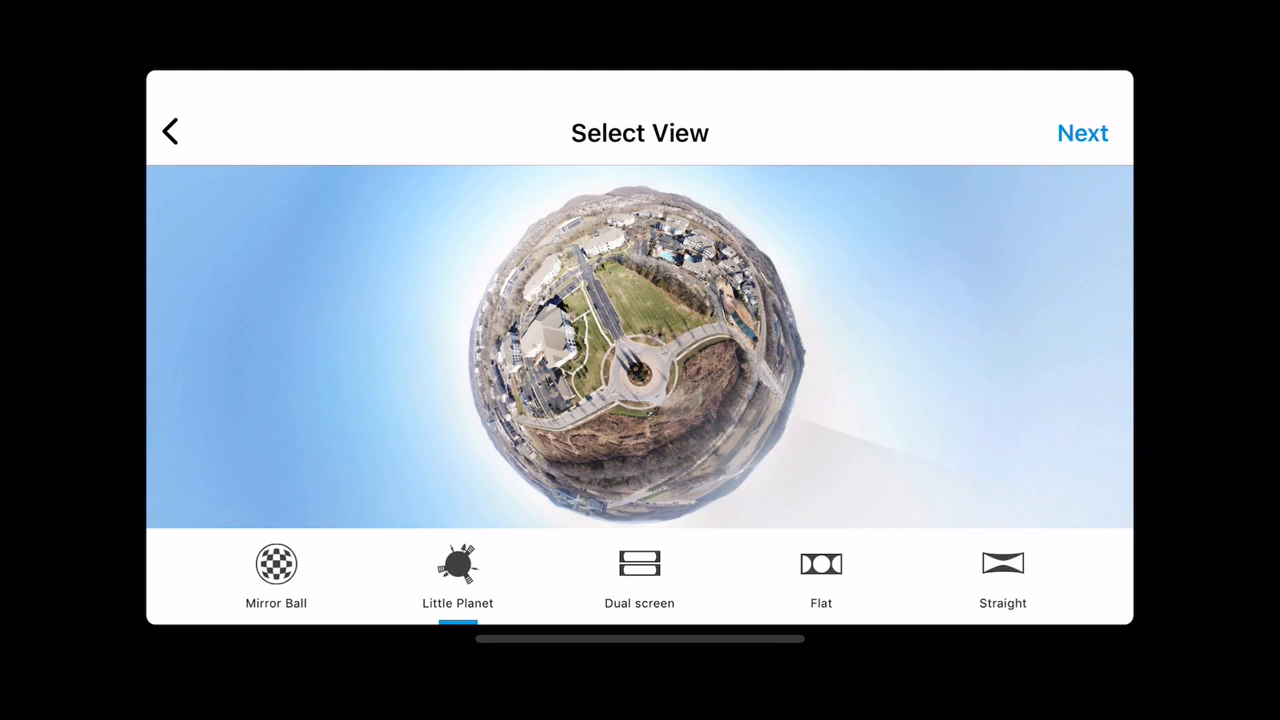
click(1082, 133)
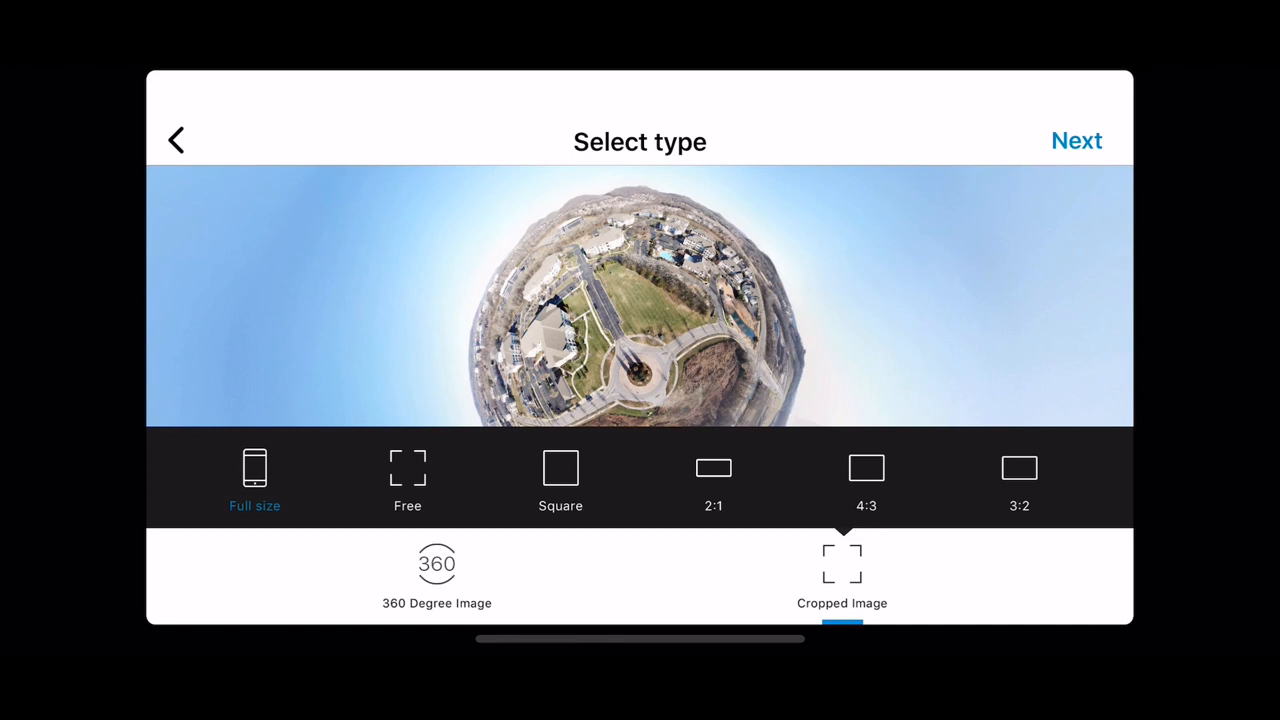
Save the little-planet image to Photos and dismiss the confirmation
click(1077, 140)
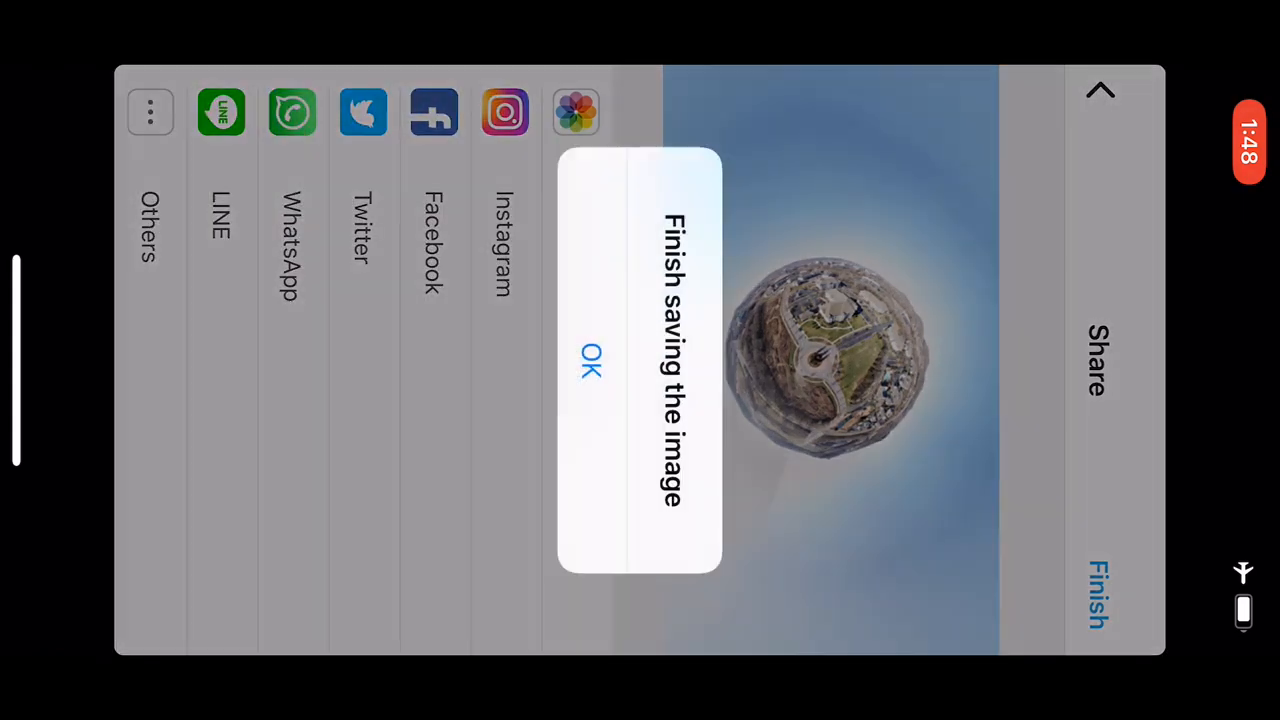
click(590, 360)
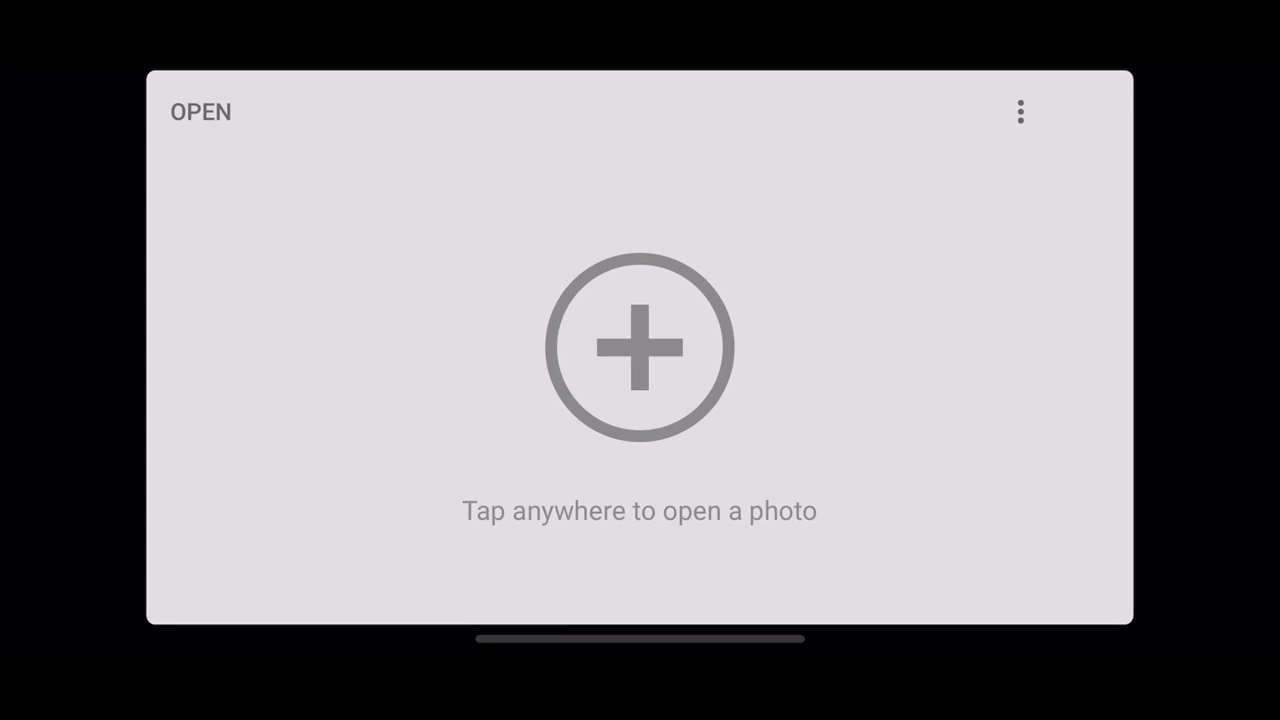
Open the little-planet photo from recent images in Snapseed and start a square crop
click(640, 347)
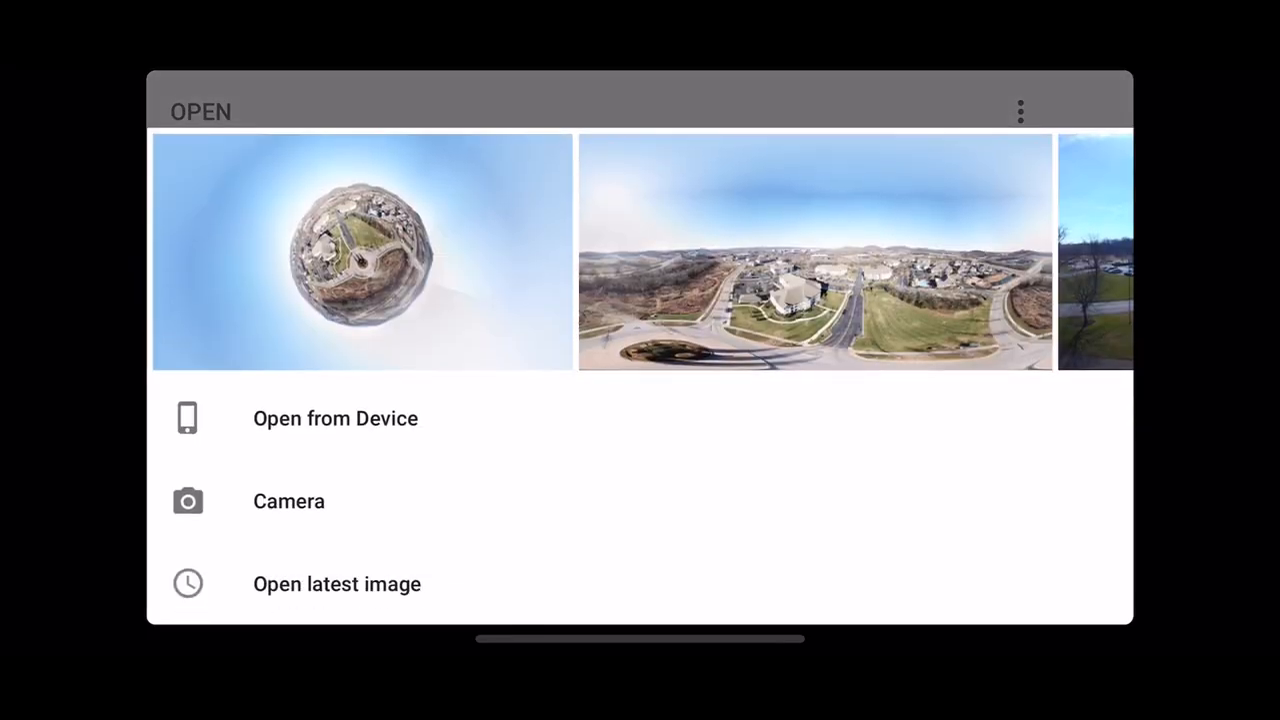
click(362, 251)
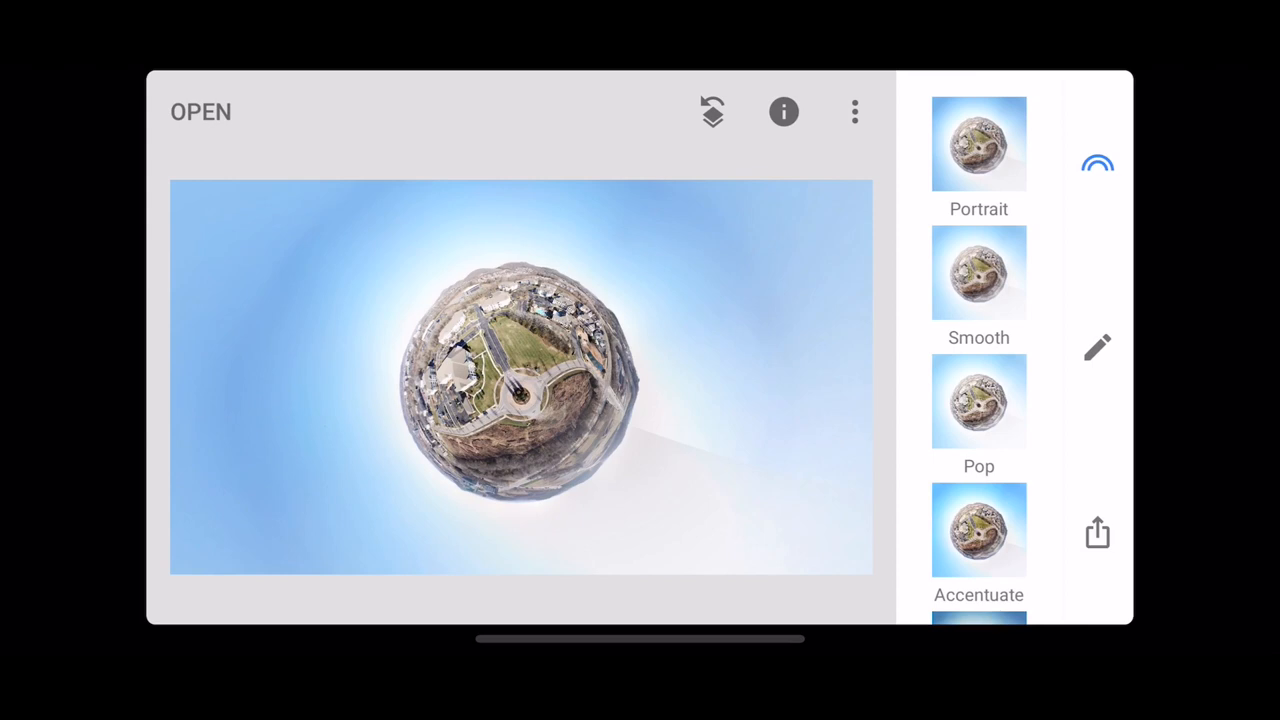
click(1097, 347)
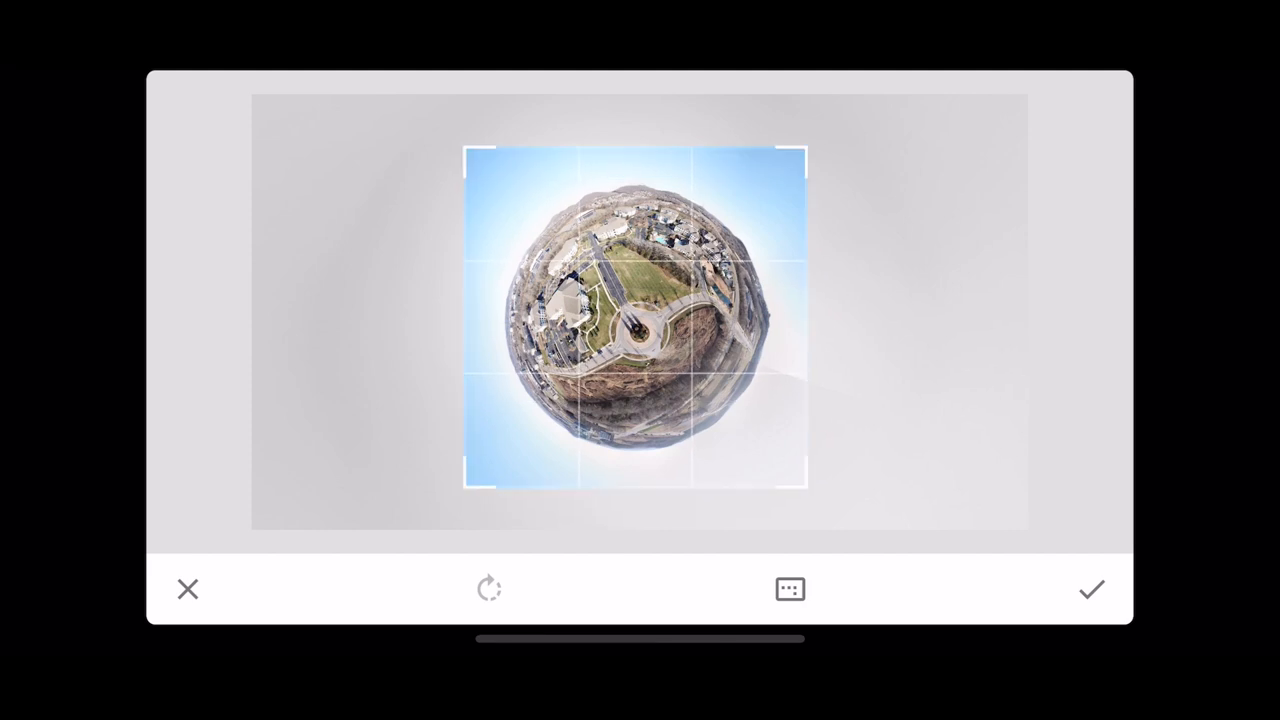
Confirm the square crop framing the little planet
click(1091, 589)
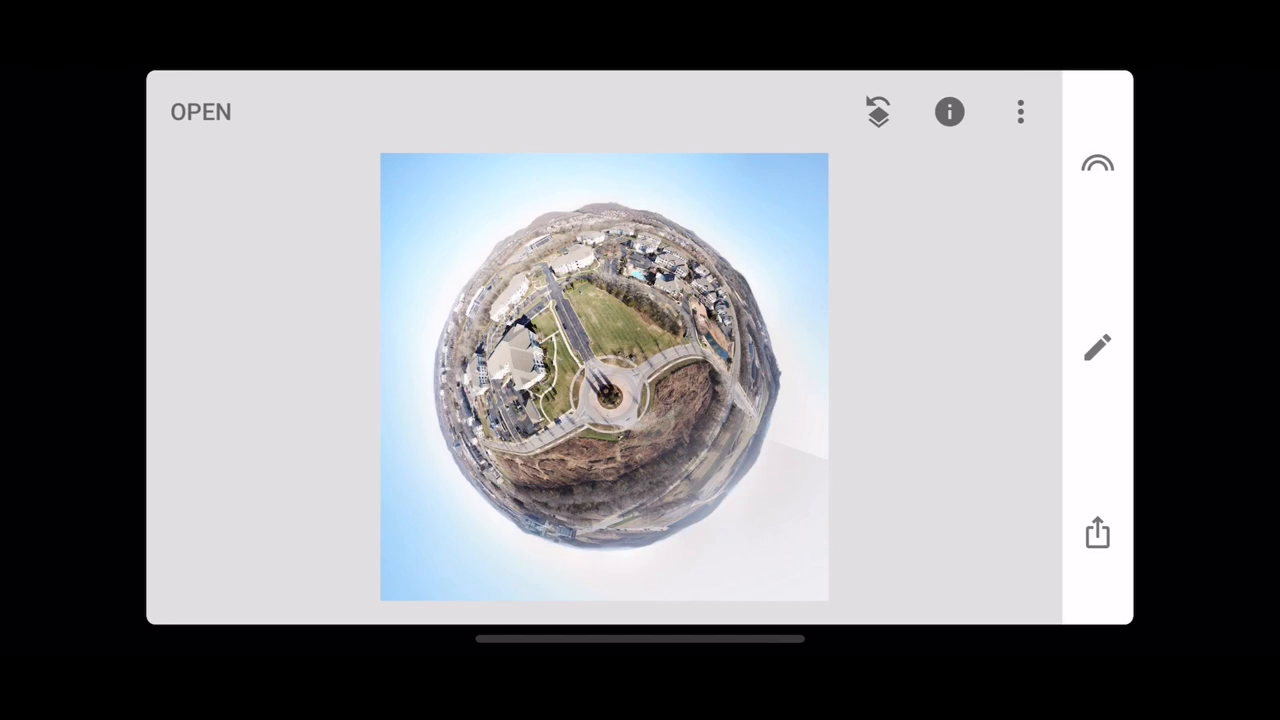
Use Healing to erase the seam on the brown hillside below the roundabout
click(1097, 347)
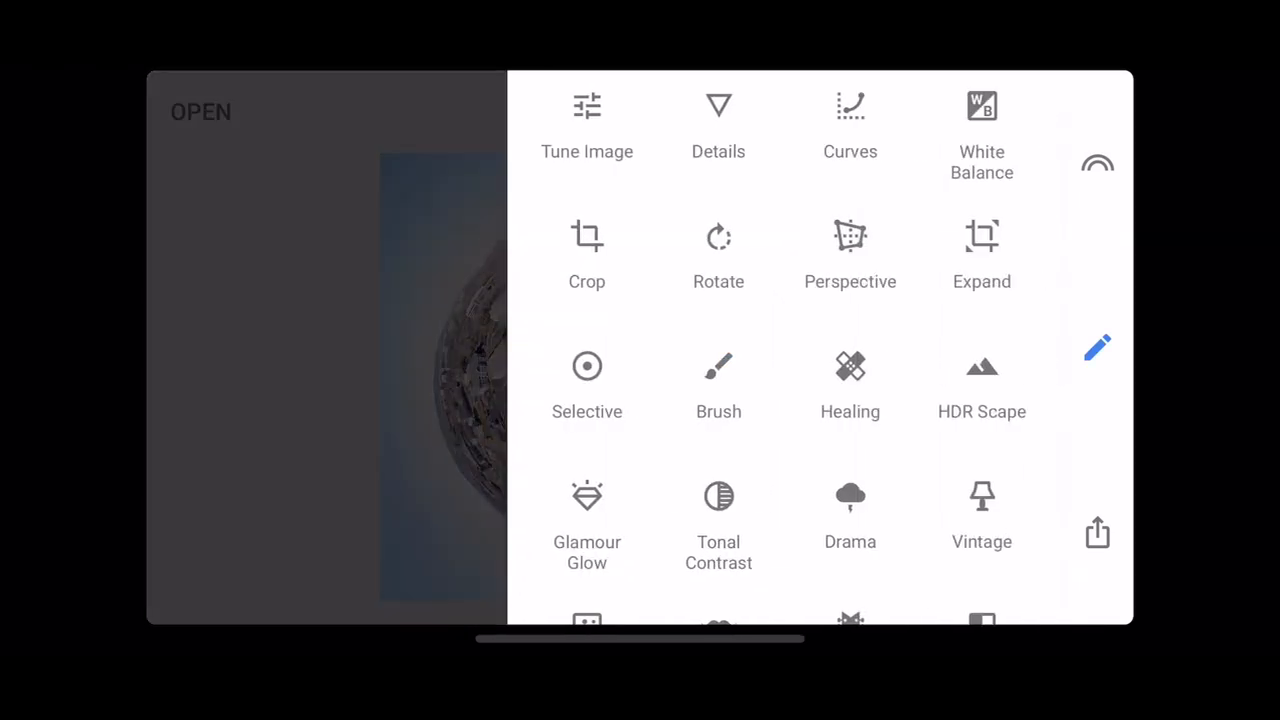
scroll(down, 3)
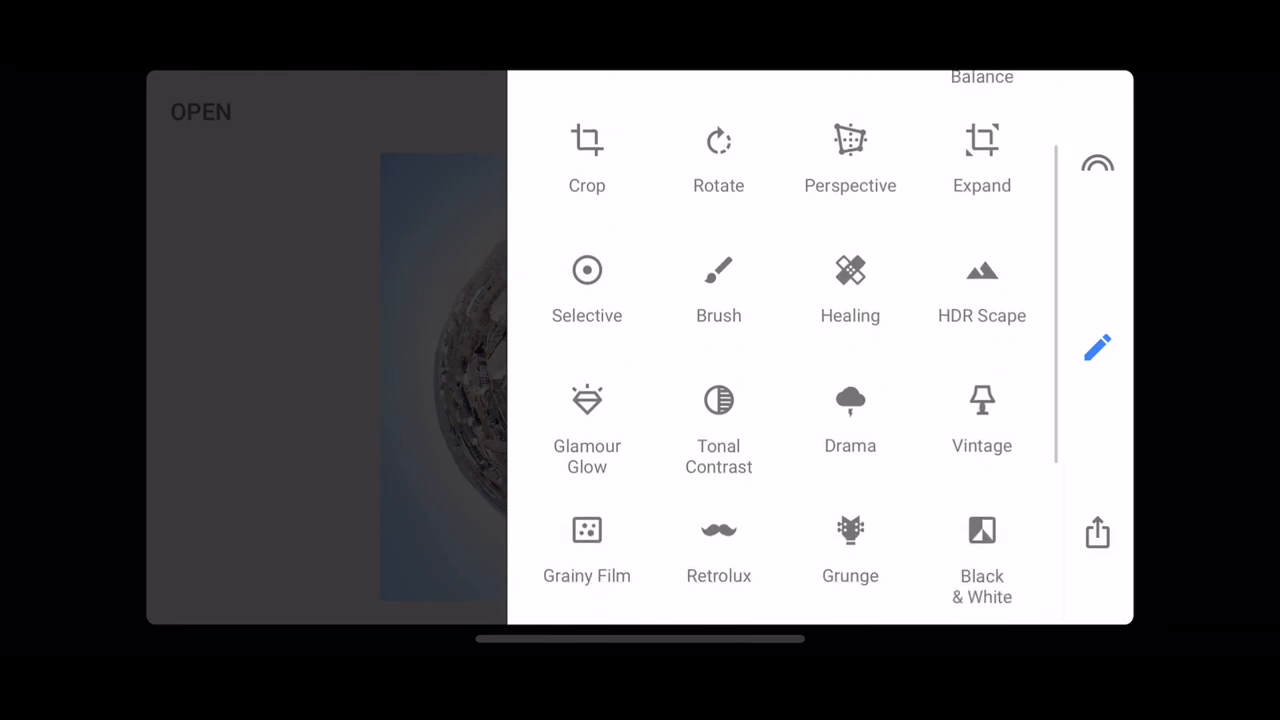
click(850, 285)
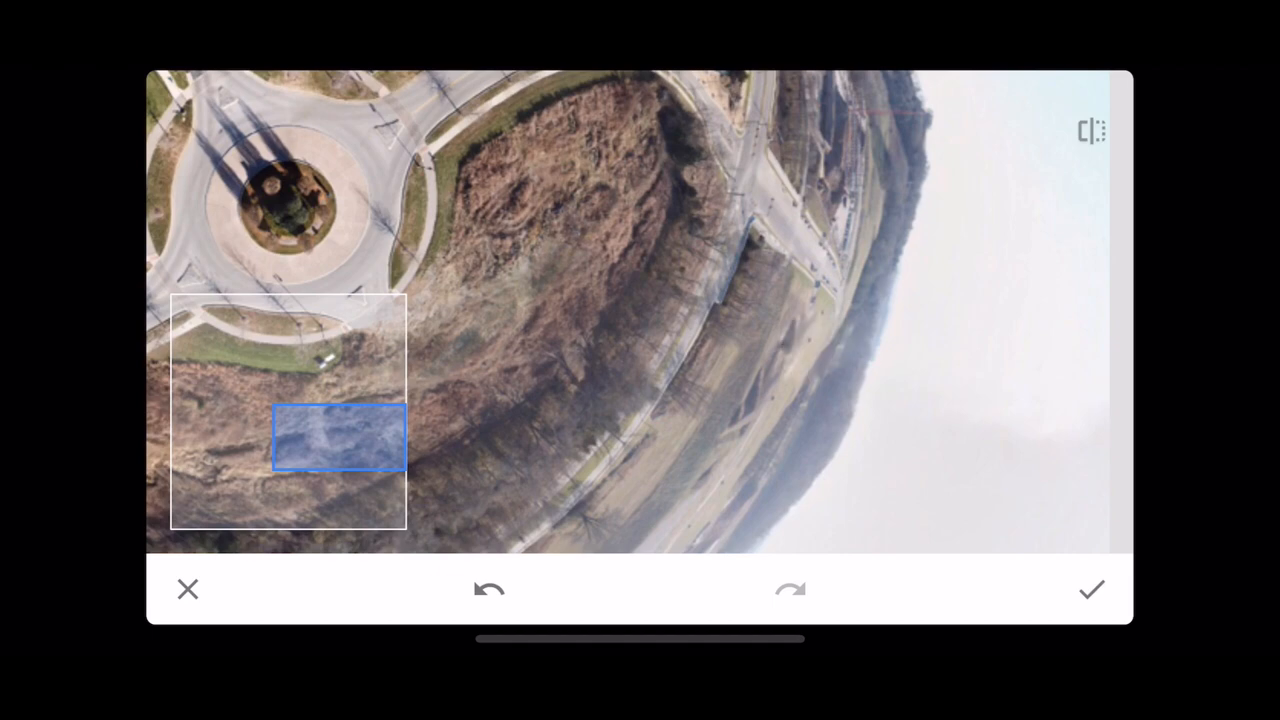
click(1091, 589)
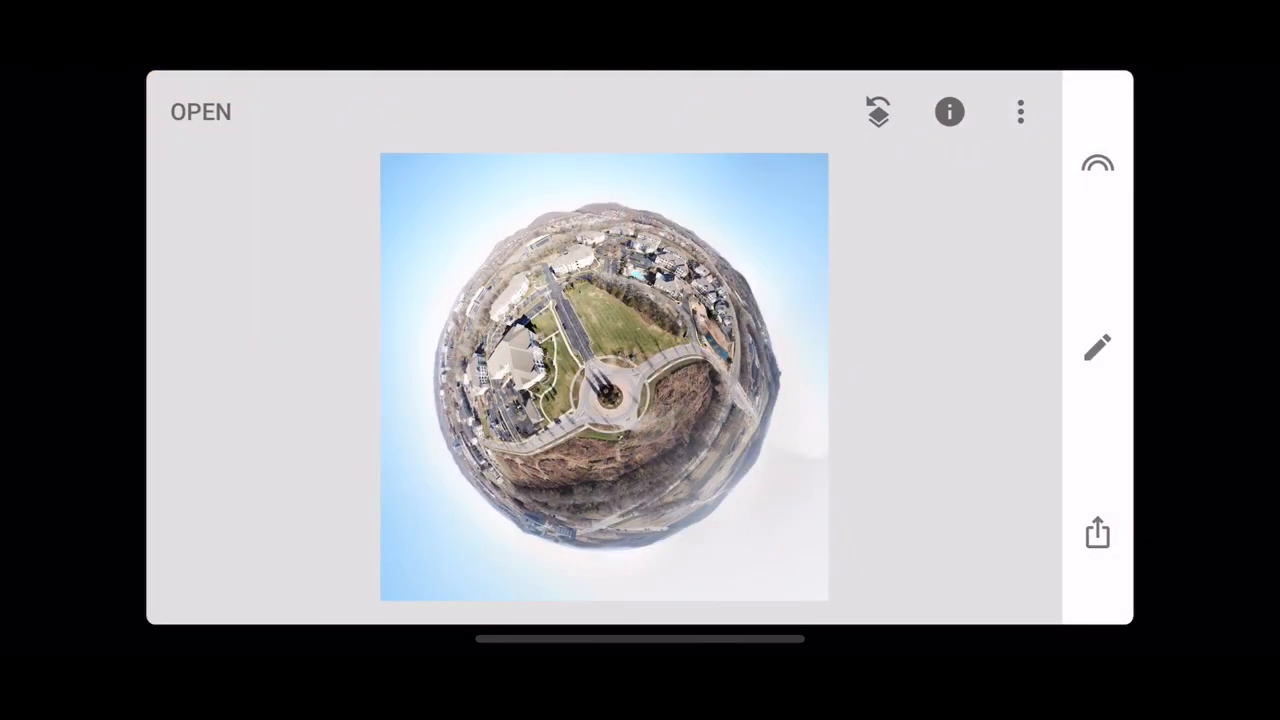
Heal the seam in the sky along the planet's left edge
click(1097, 347)
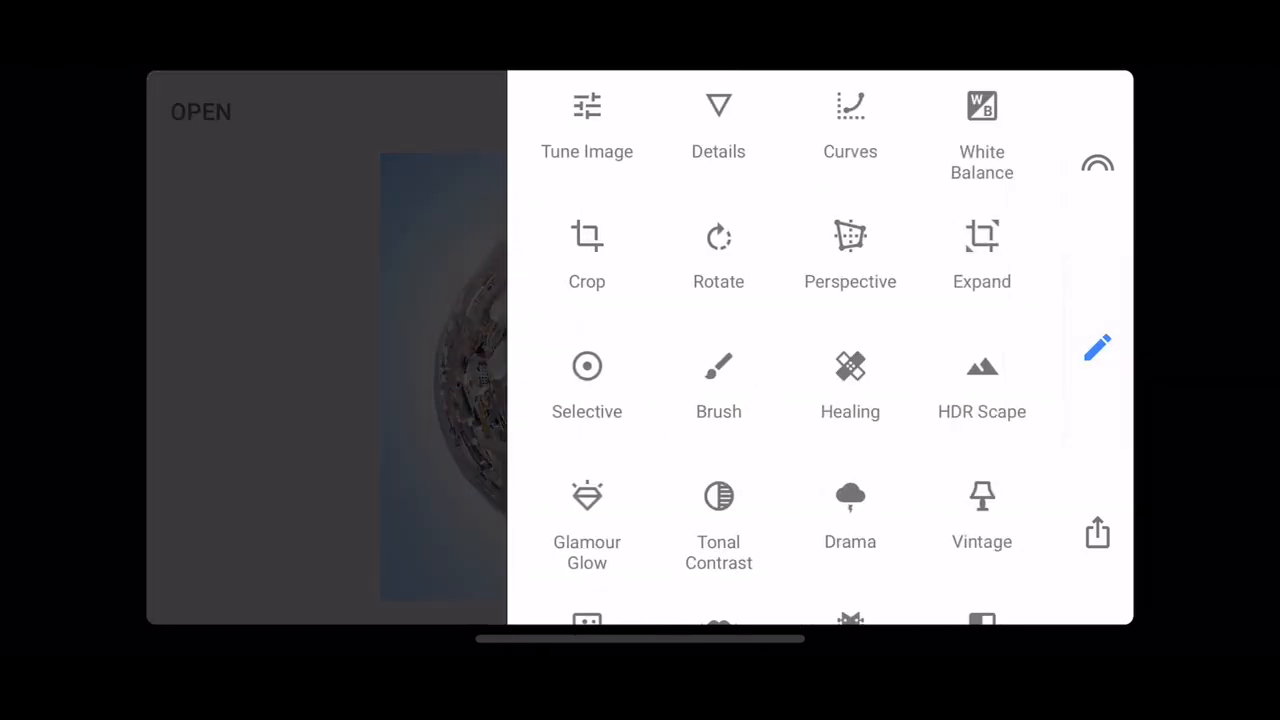
click(850, 380)
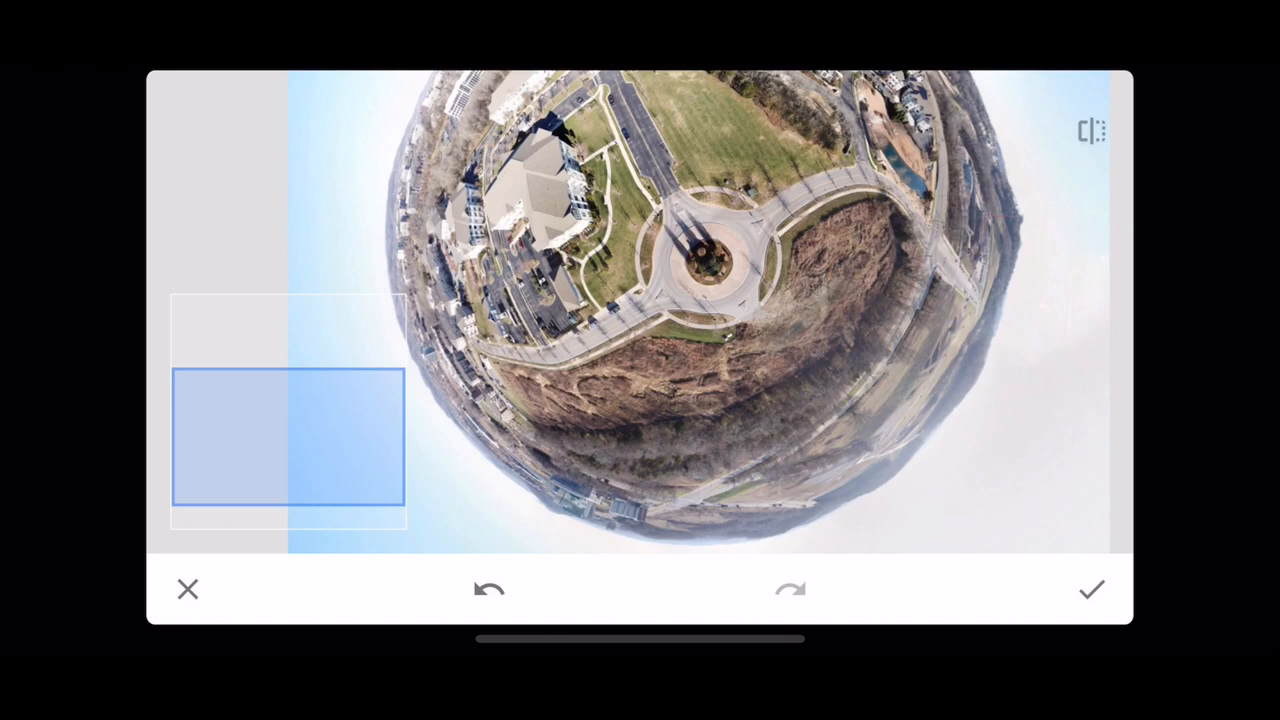
click(1090, 589)
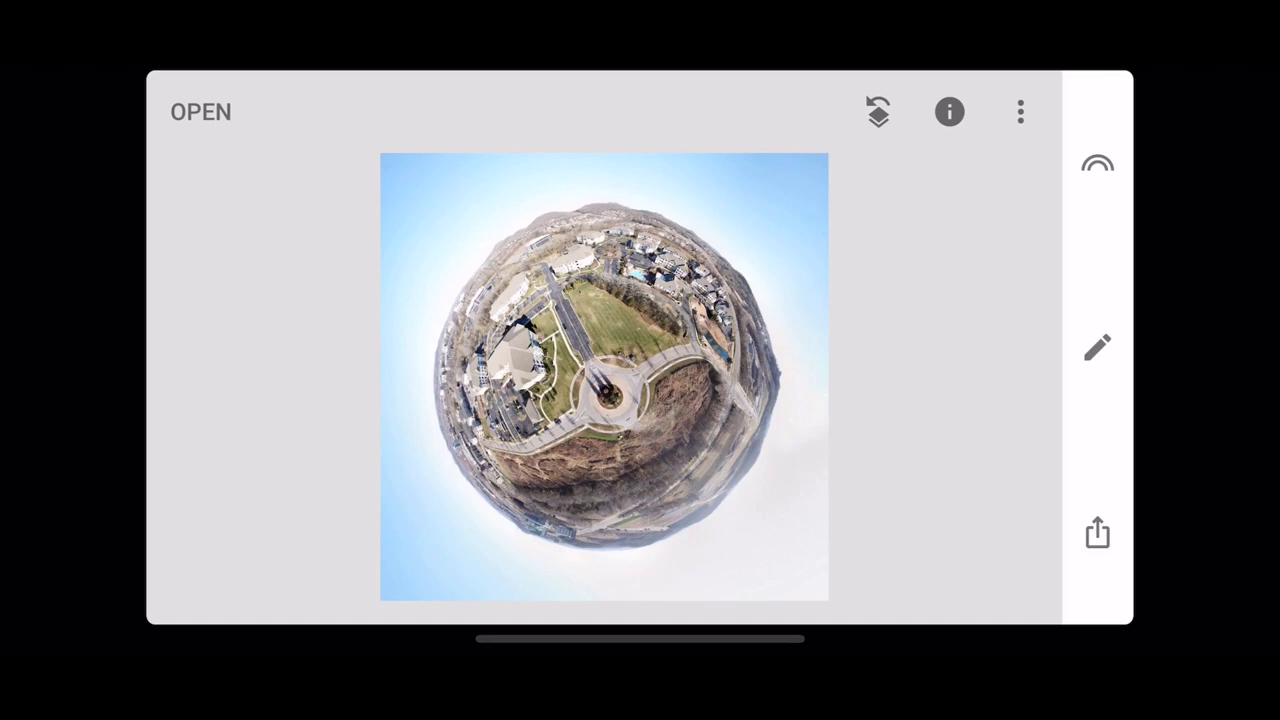
Apply HDR Scape with the People style at strength +50
click(1097, 347)
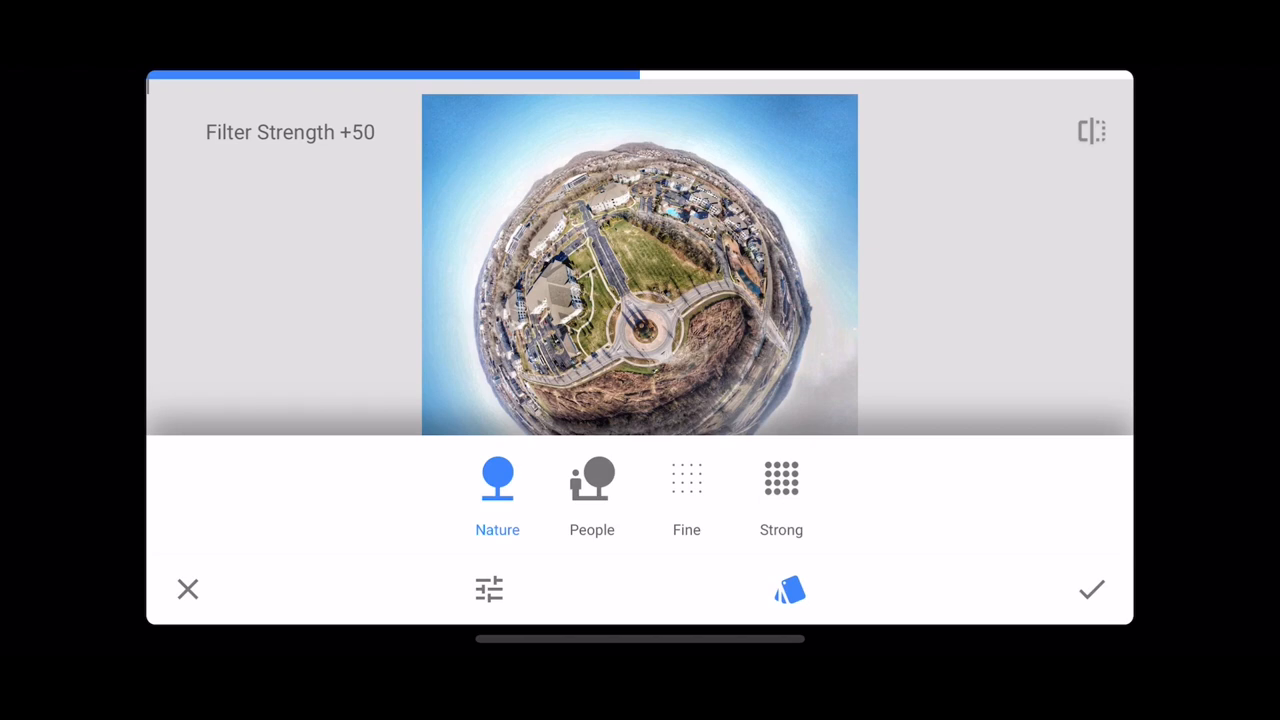
click(592, 490)
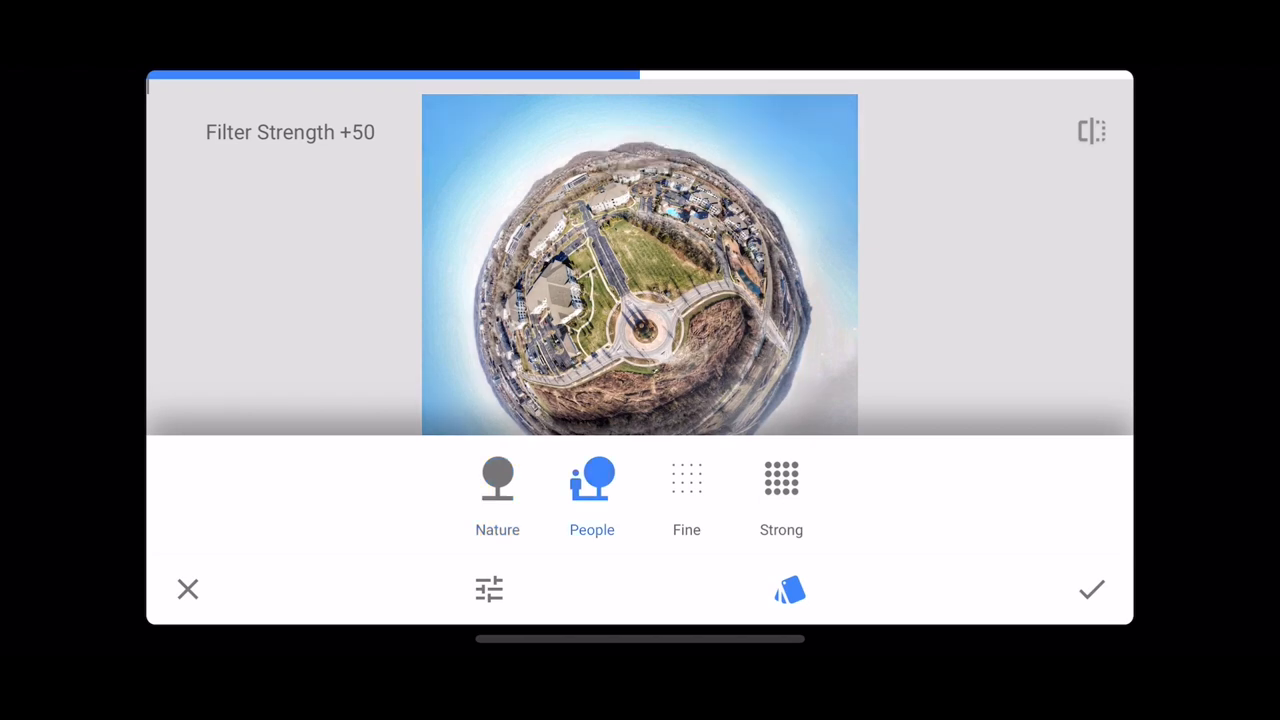
click(1091, 589)
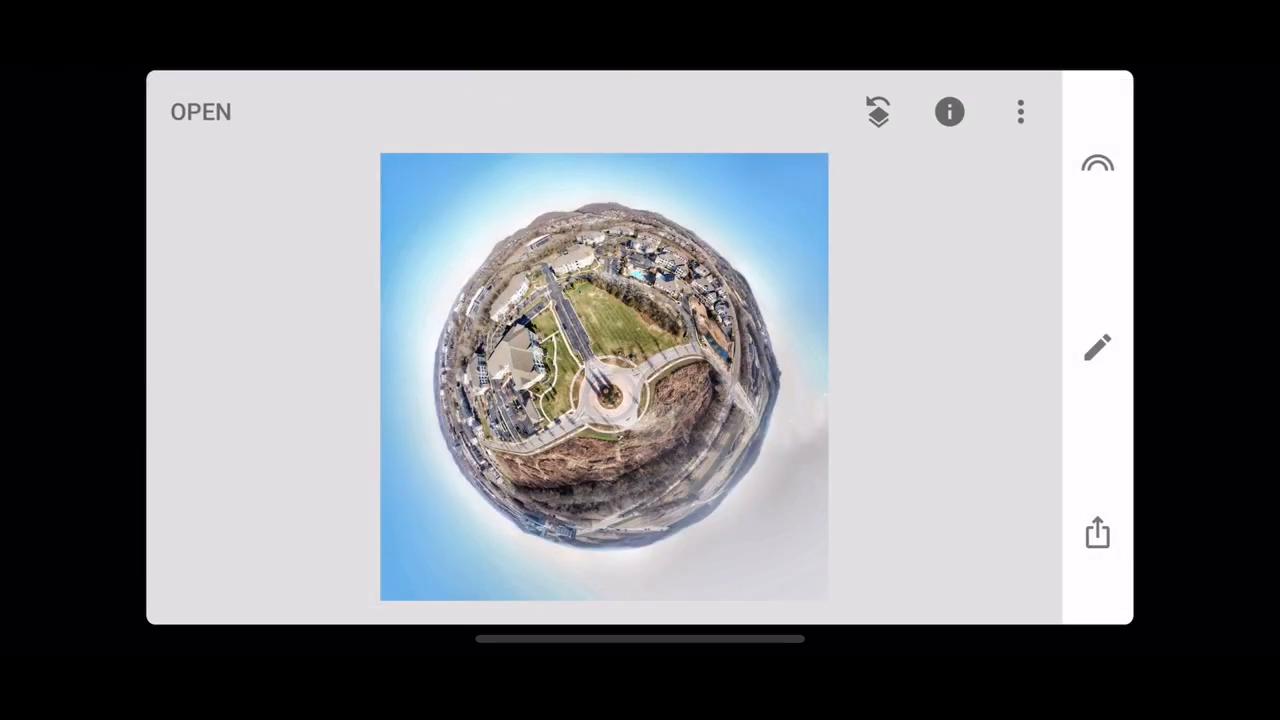
In Tune Image, set Warmth -7, Saturation +33 and Contrast +12
click(1097, 347)
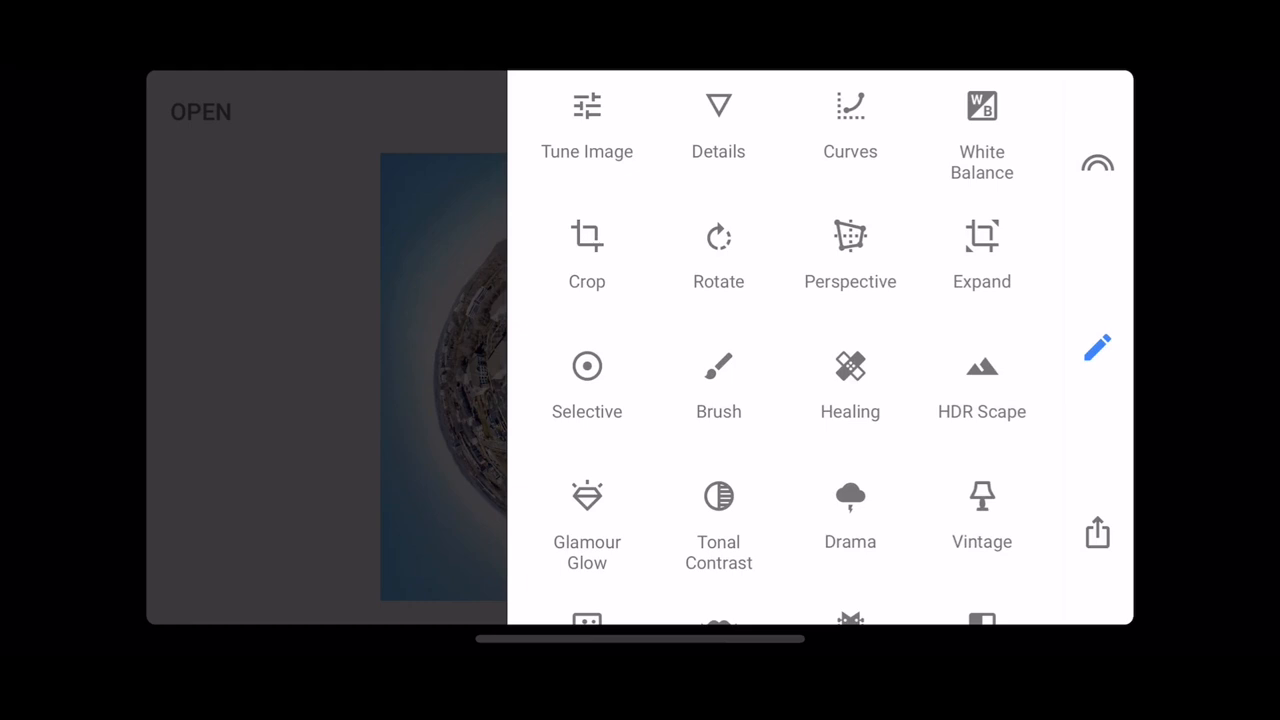
click(587, 120)
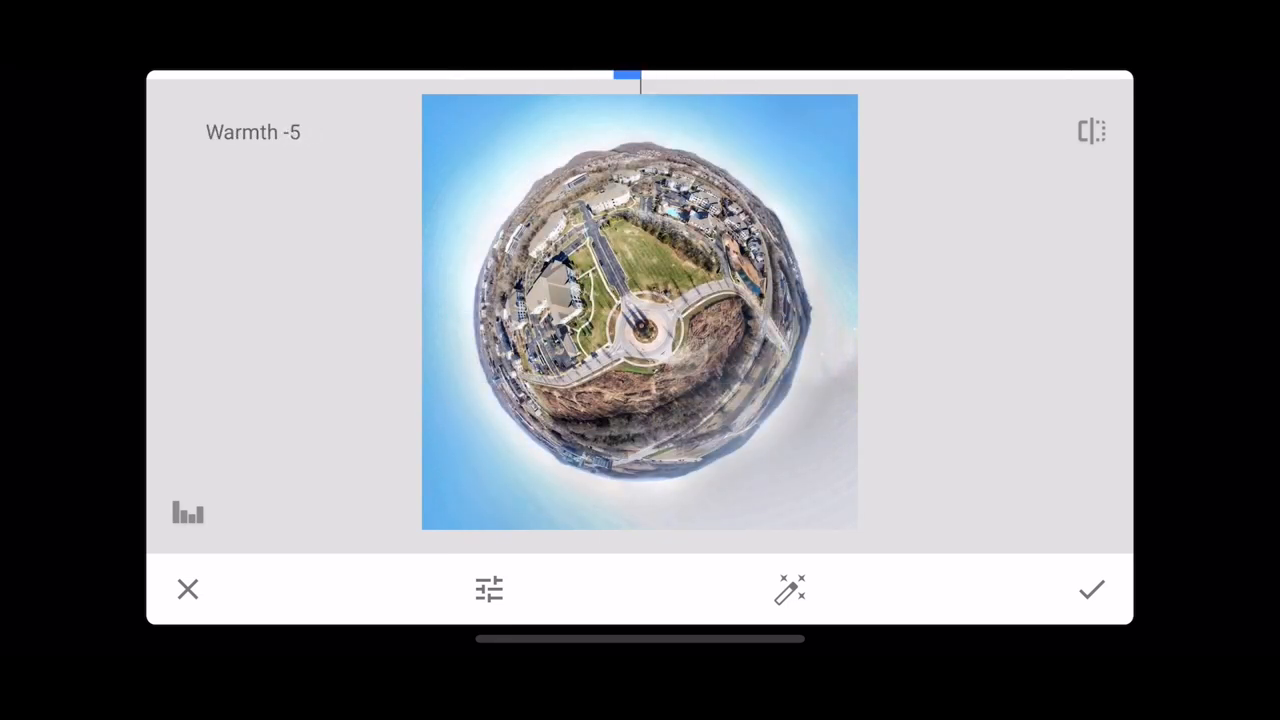
drag(630, 77, 600, 77)
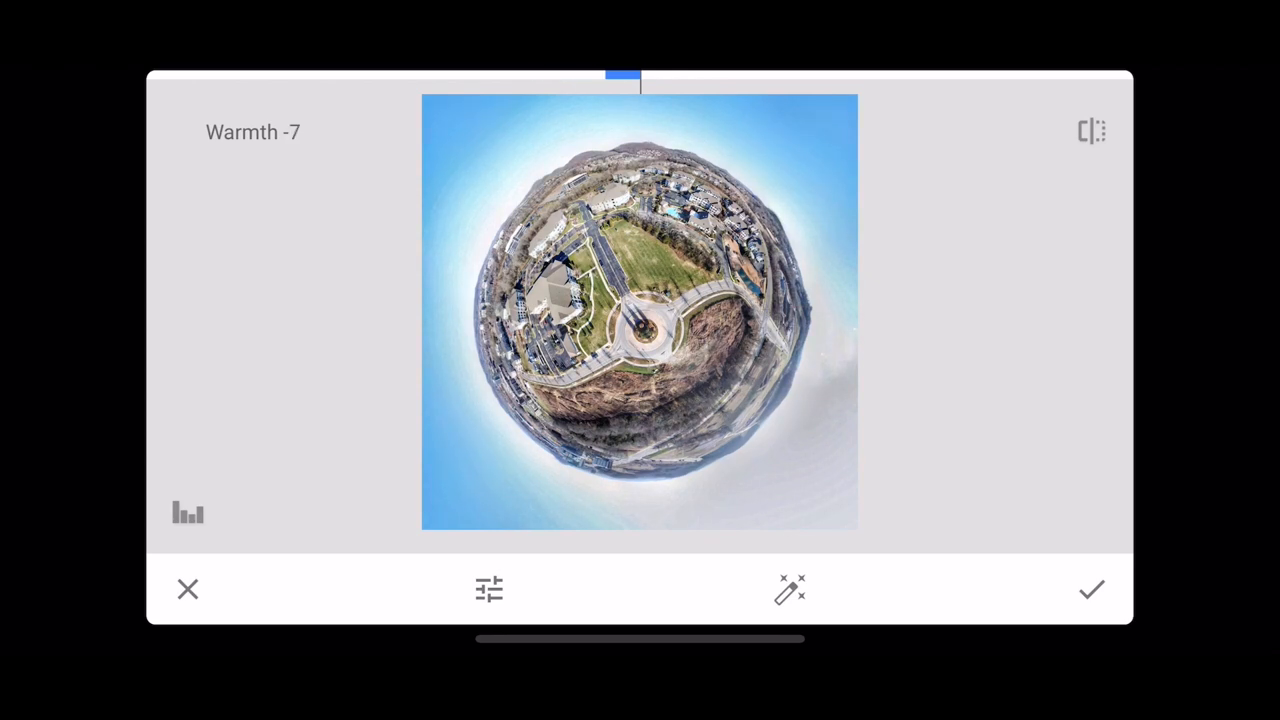
click(489, 589)
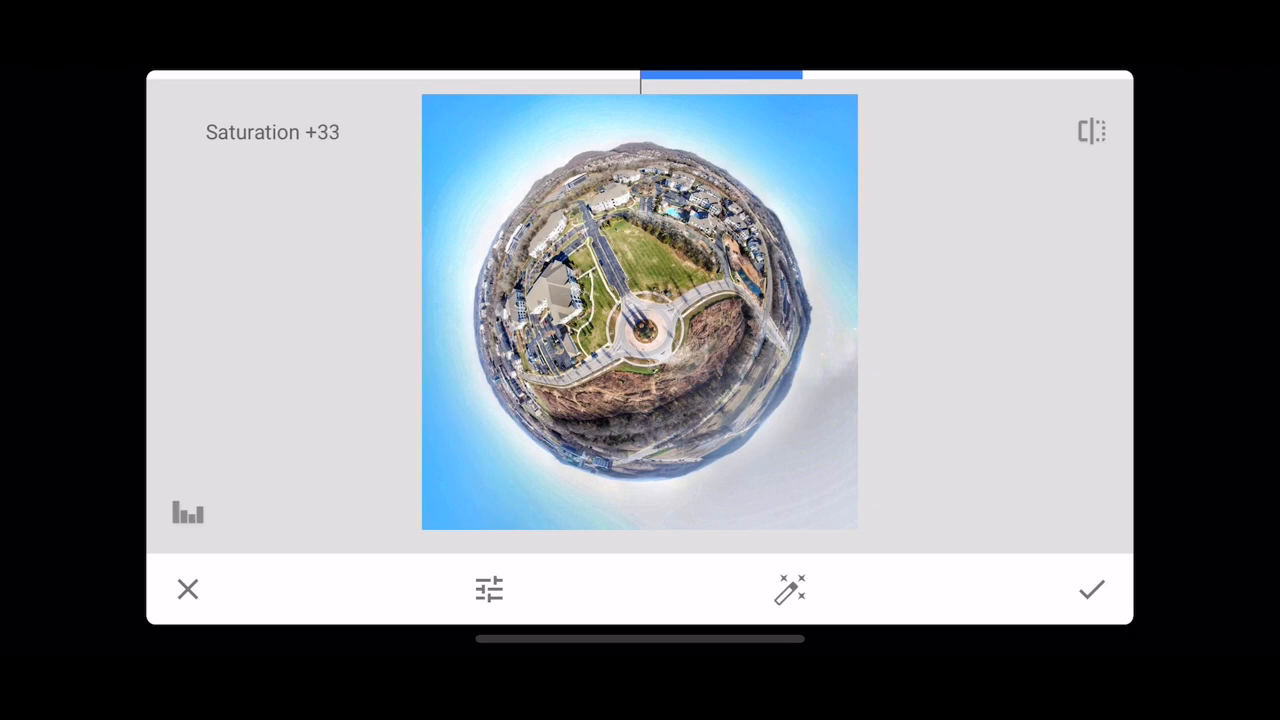
click(489, 589)
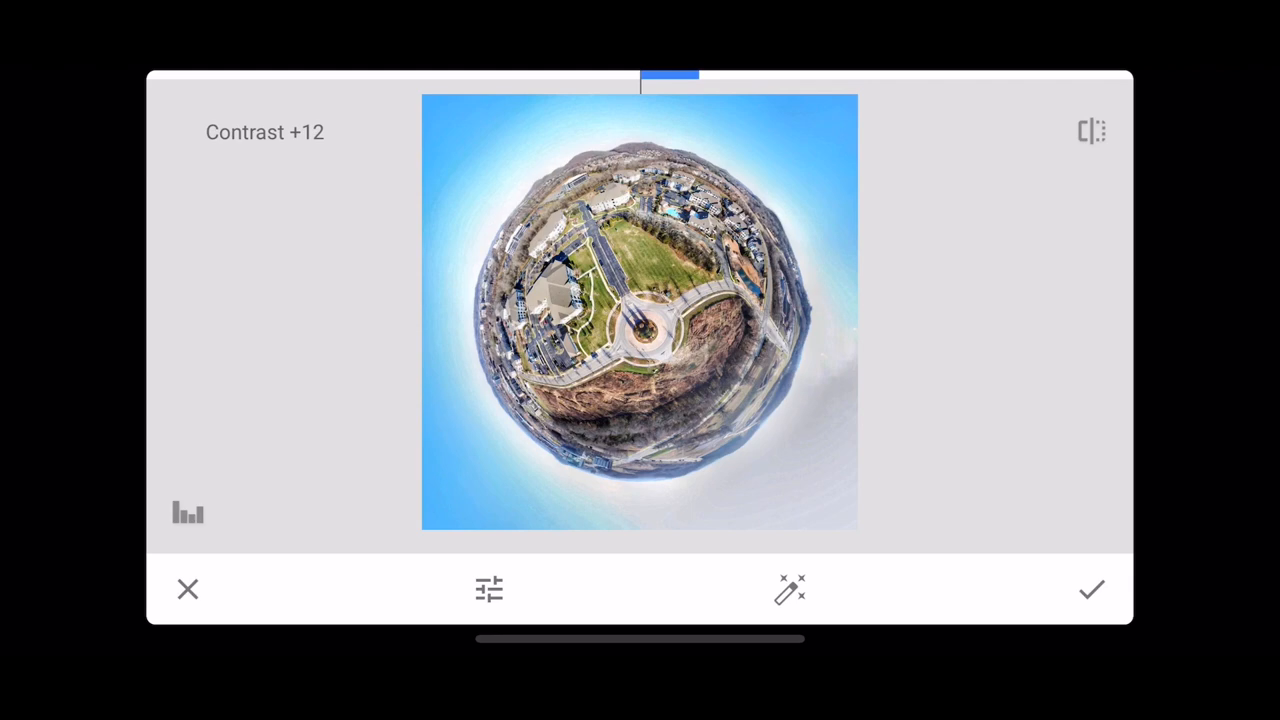
click(1091, 589)
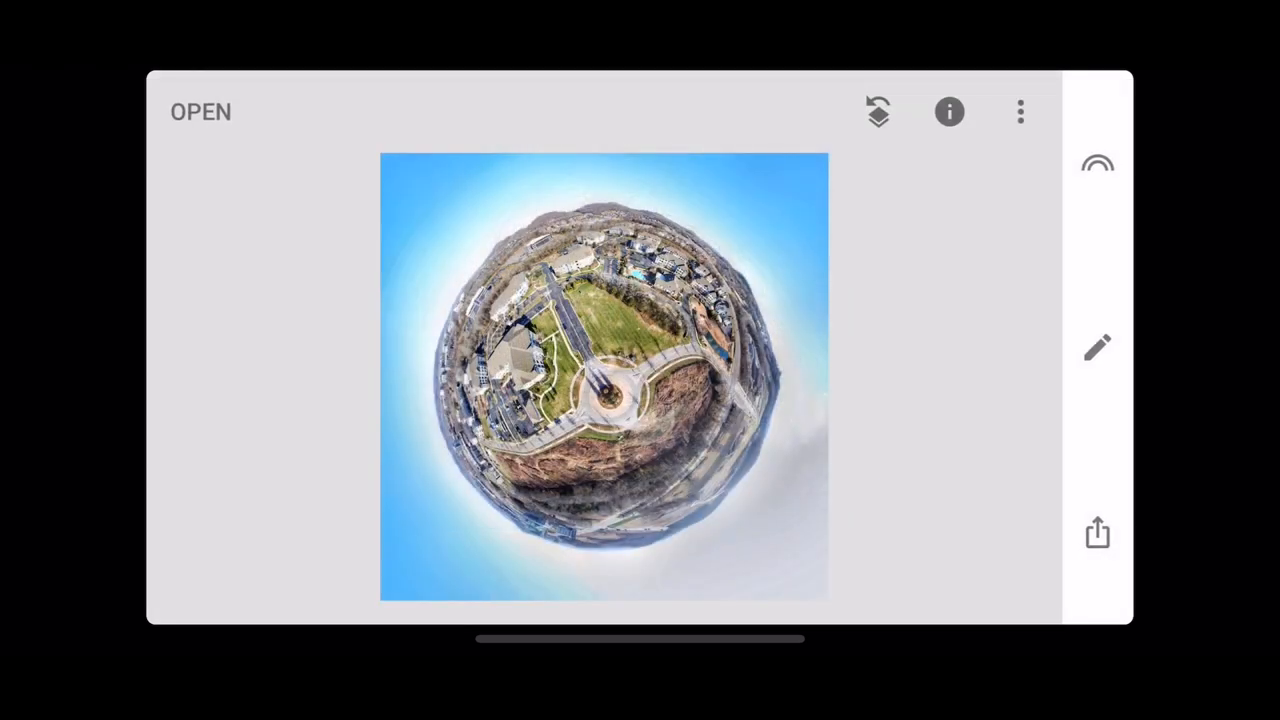
Crop tighter so the planet fills the frame, then show the export options
click(1097, 347)
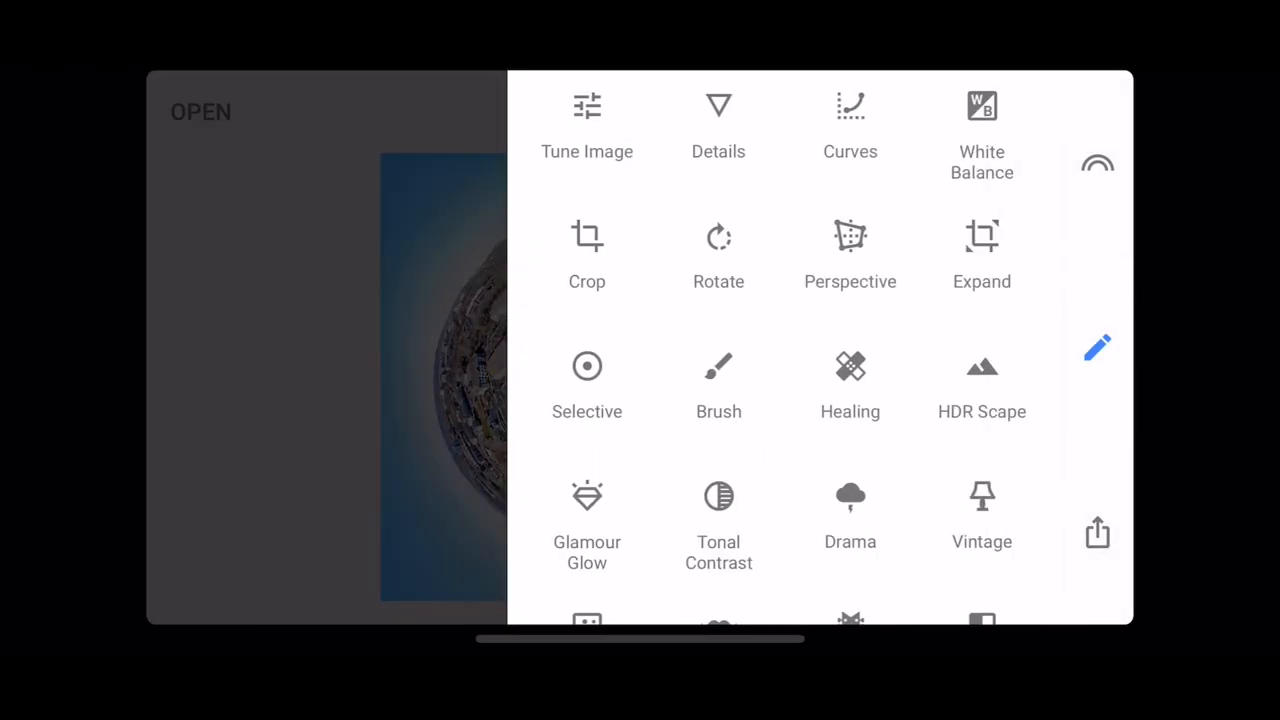
click(587, 250)
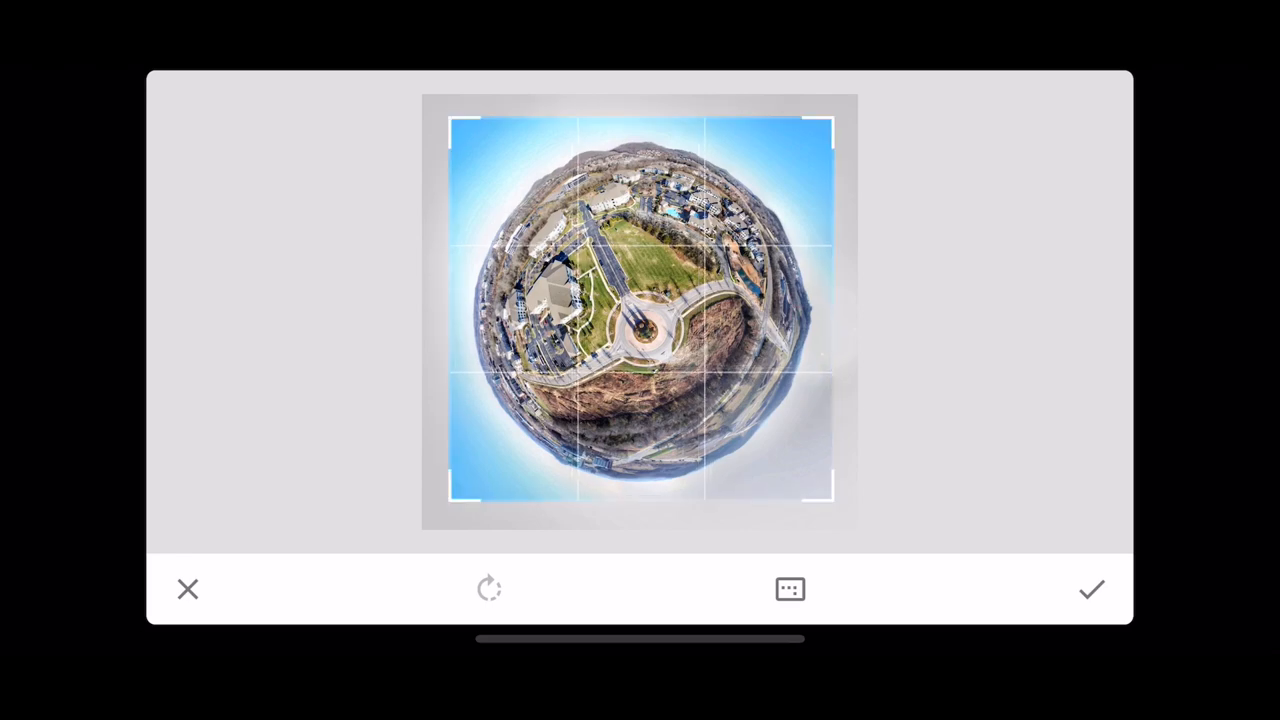
click(1091, 589)
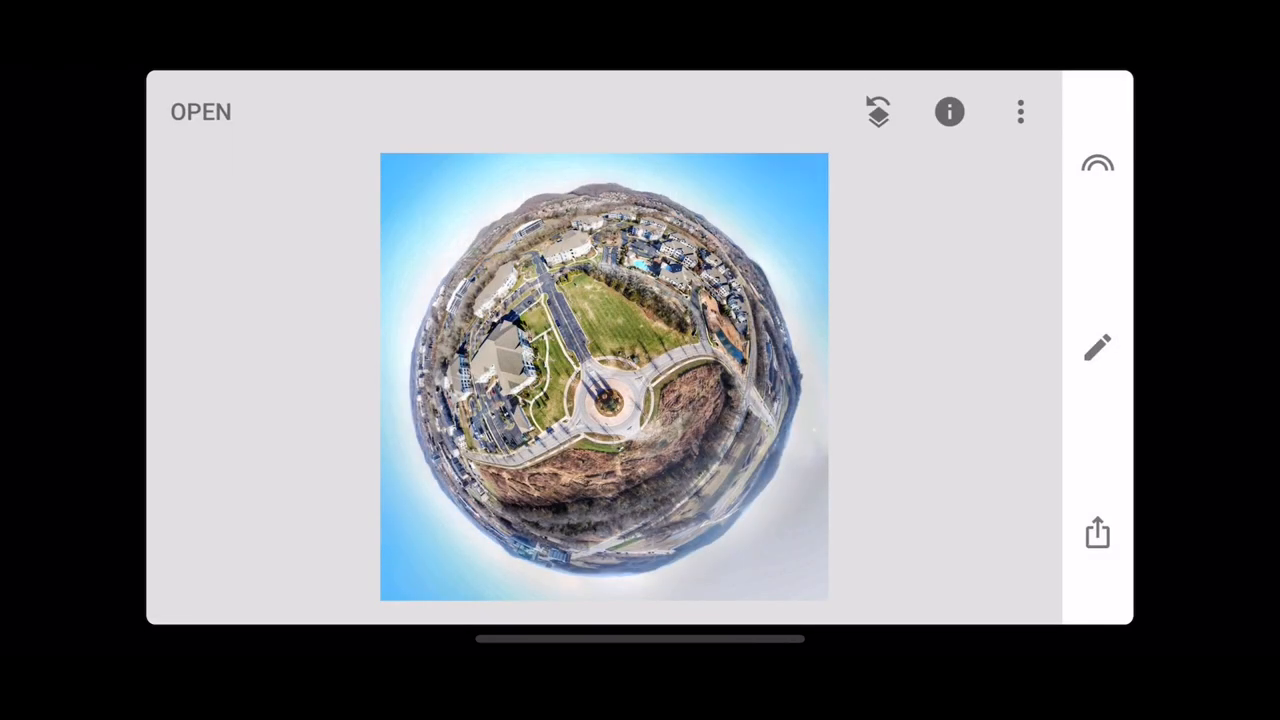
click(1097, 533)
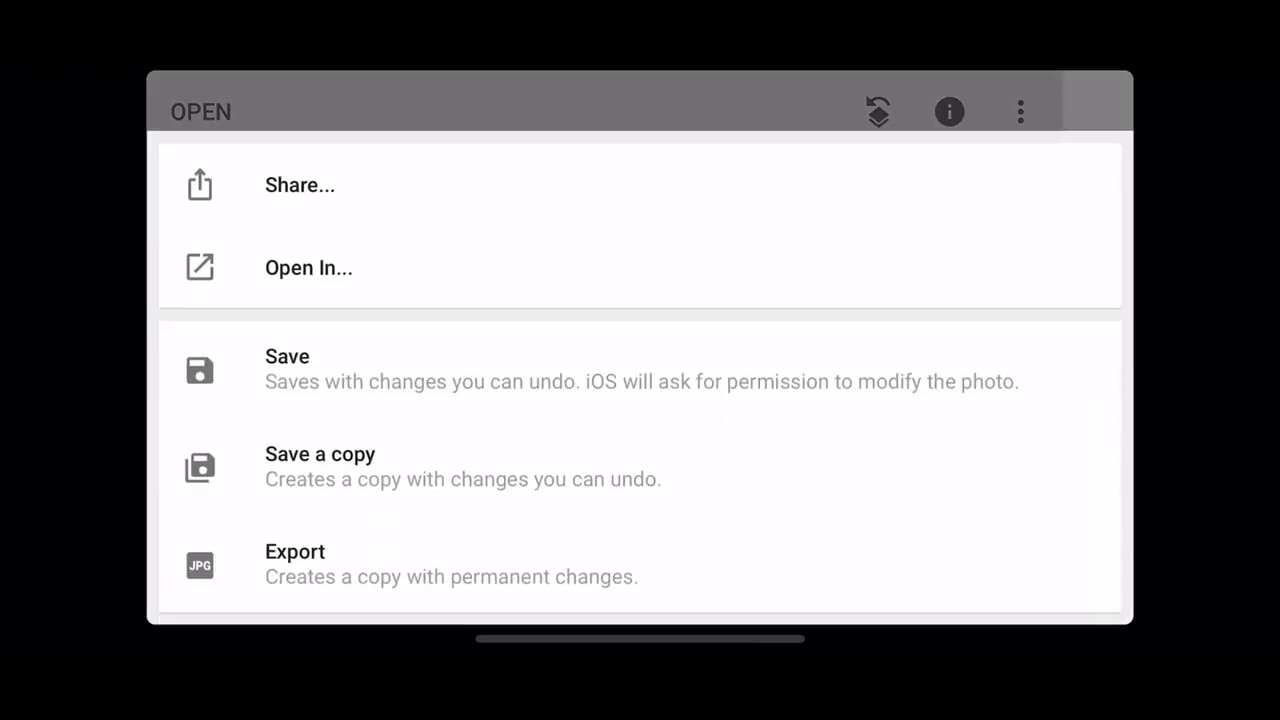